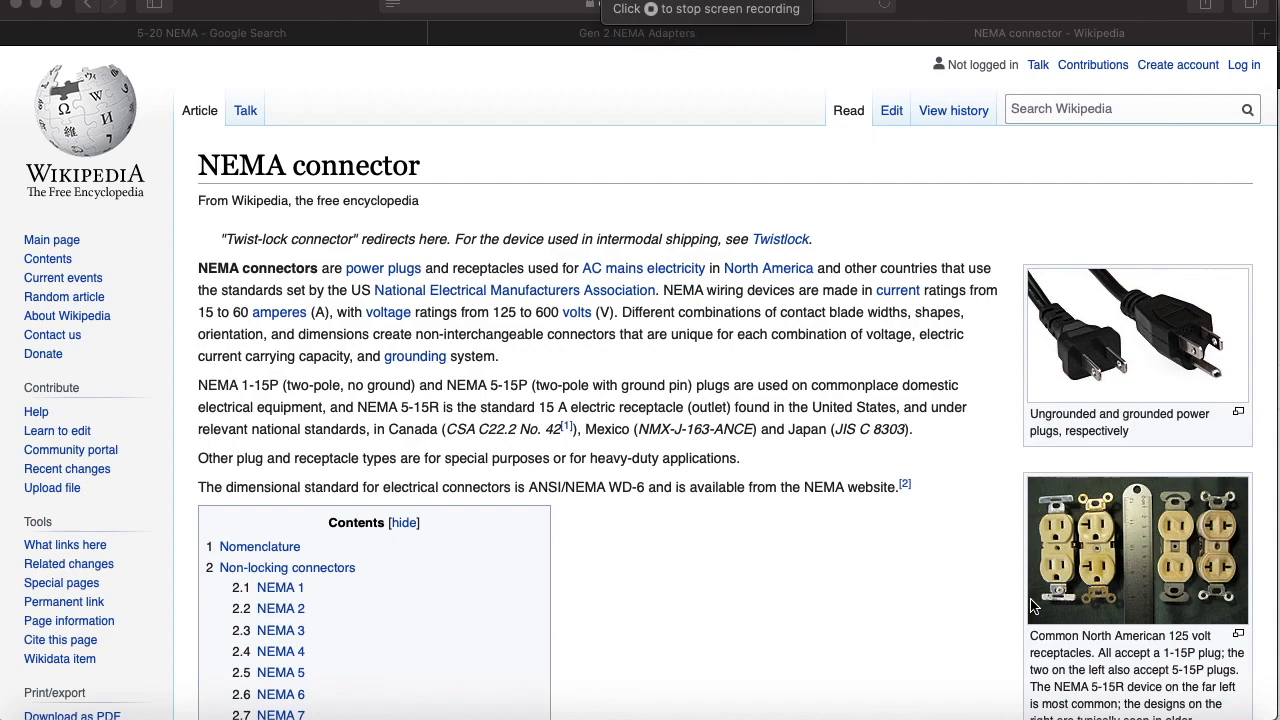
{"action": "mouse_move", "coordinate": [815, 513]}
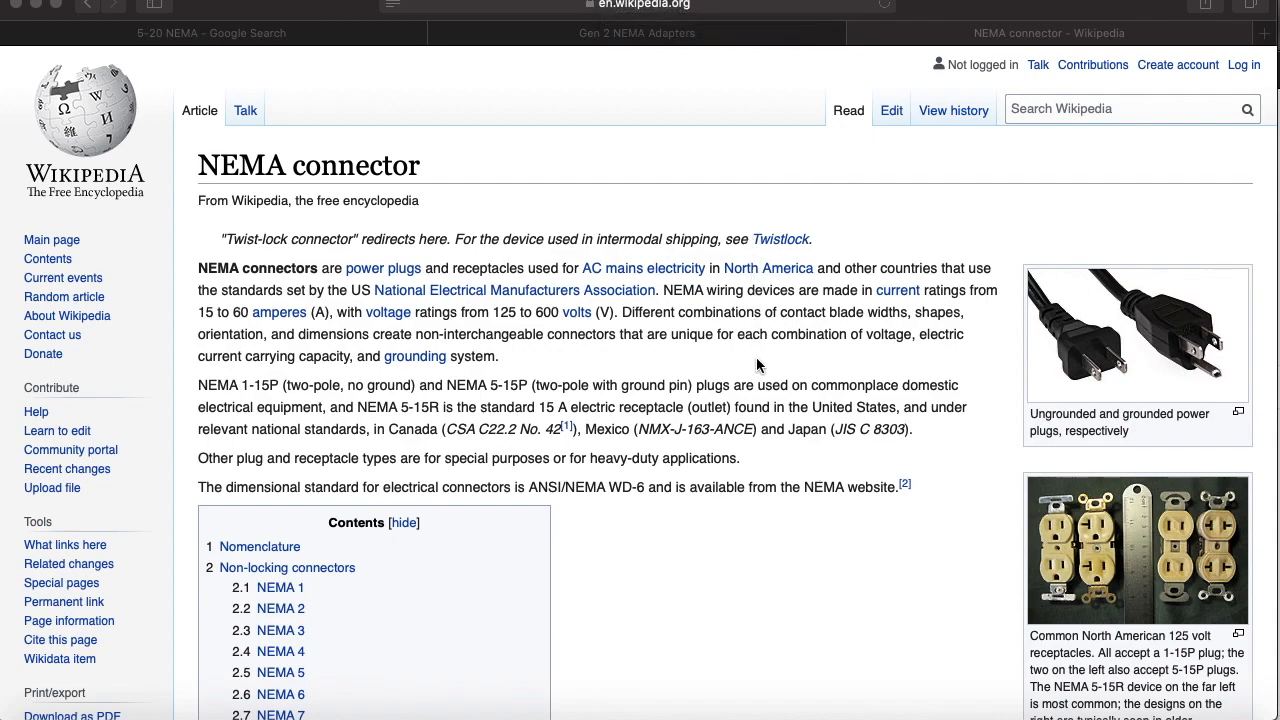
Scroll the NEMA connector article until its Contents box listing NEMA 5 appears
{"action": "scroll", "scroll_direction": "down", "scroll_amount": 3}
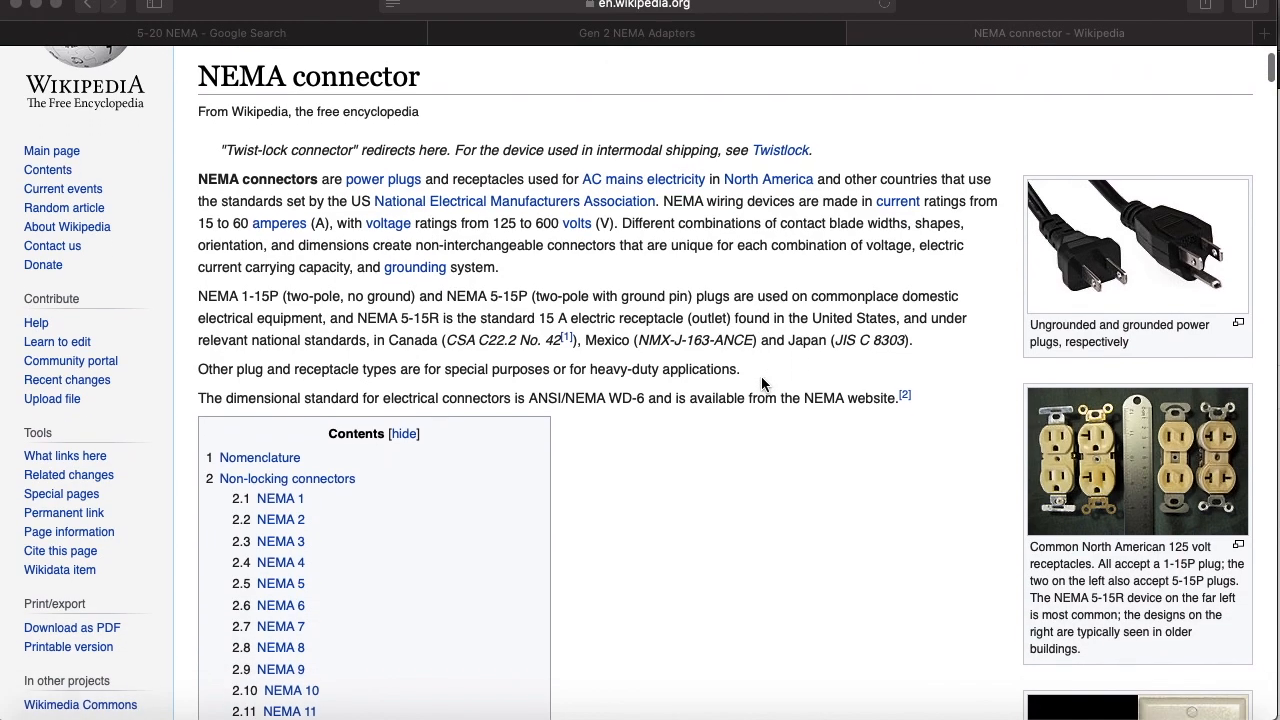
{"action": "scroll", "scroll_direction": "down", "scroll_amount": 3}
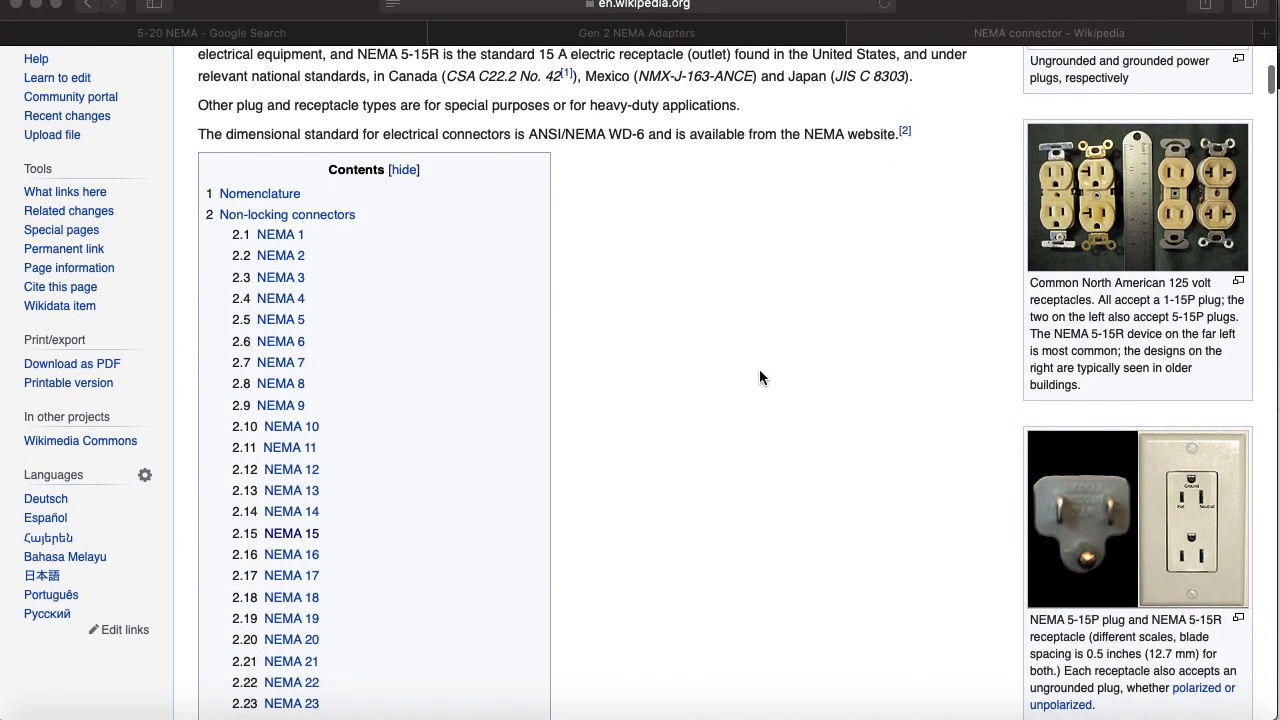
{"action": "scroll", "scroll_direction": "down", "scroll_amount": 3}
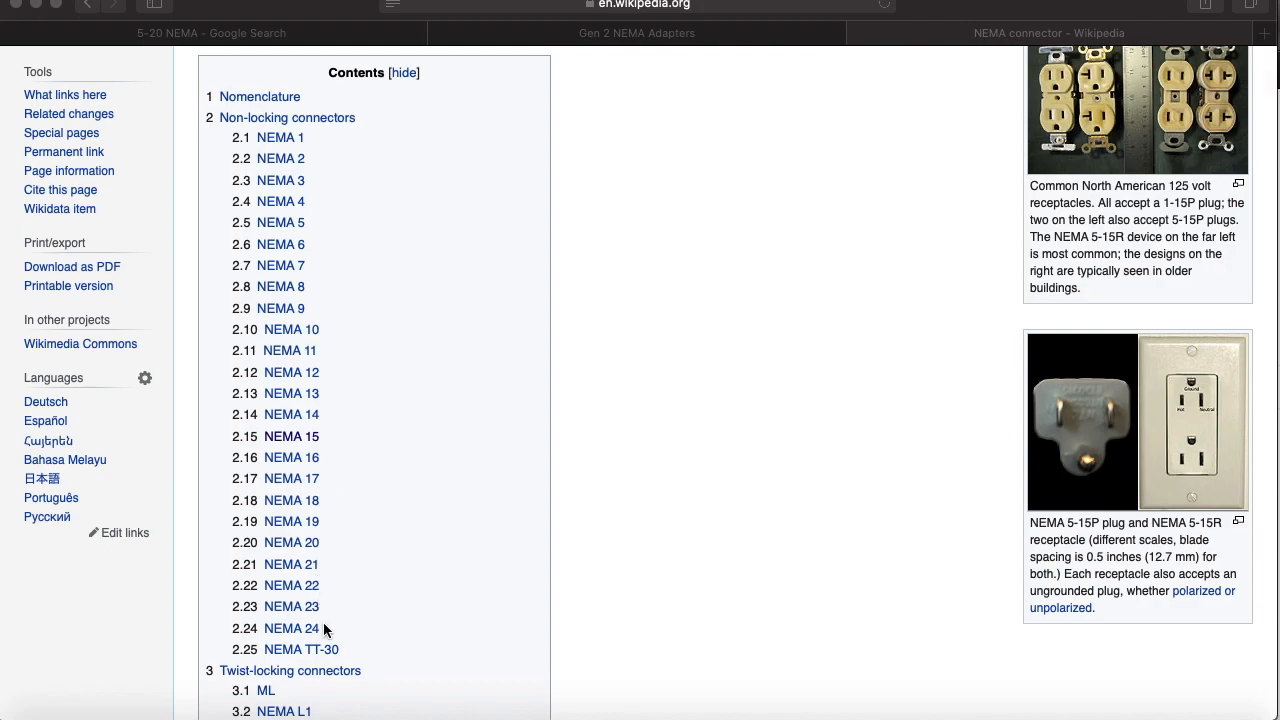
{"action": "mouse_move", "coordinate": [292, 230]}
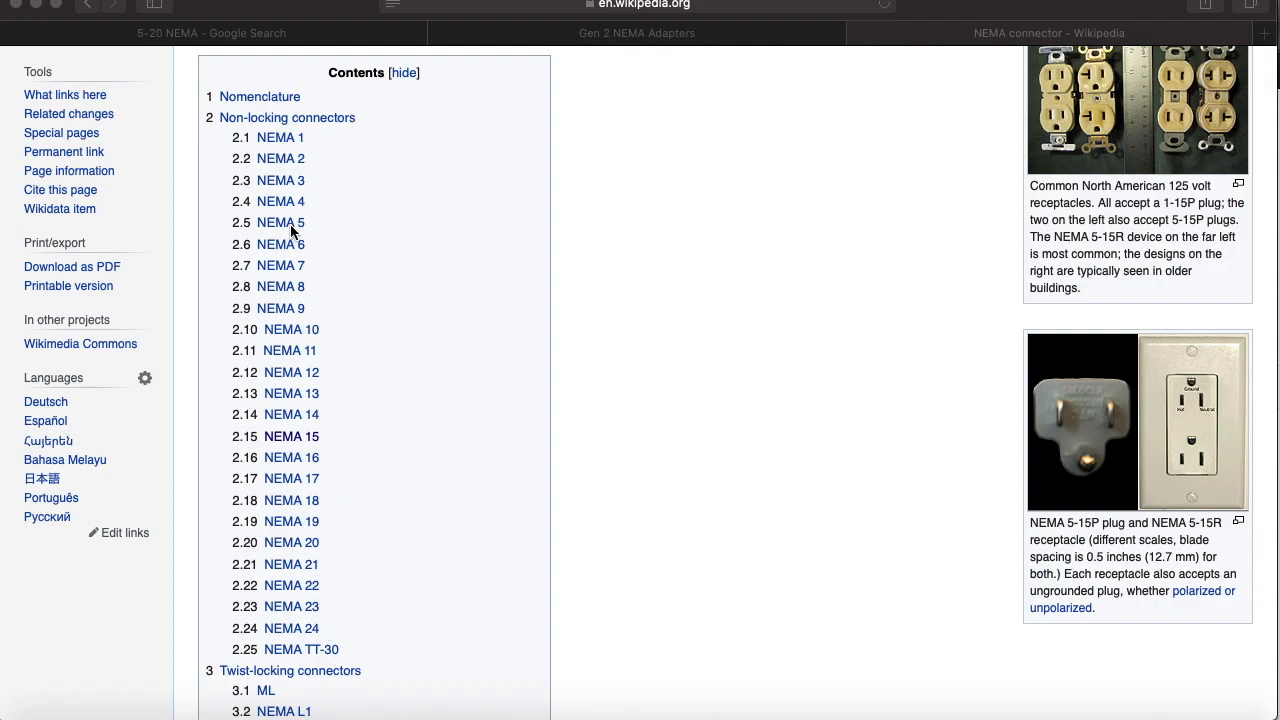
{"action": "scroll", "scroll_direction": "up", "scroll_amount": 3}
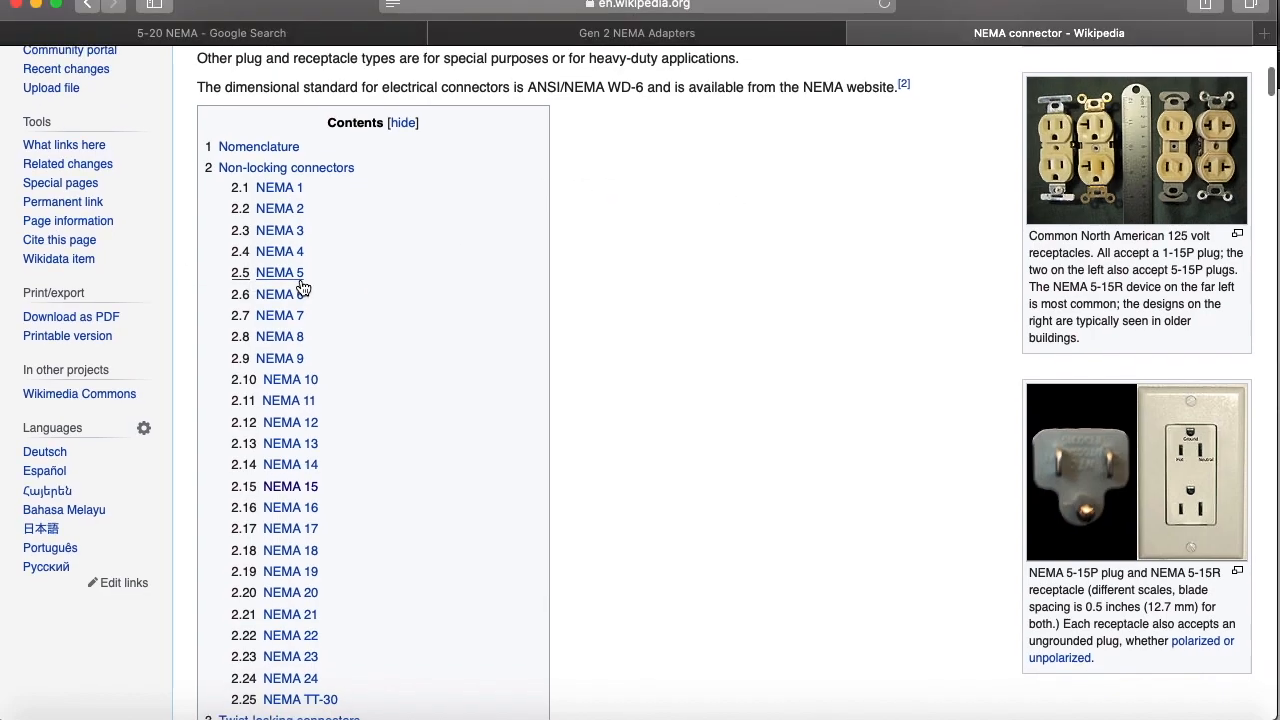
Jump to '2.5 NEMA 5' from Contents and skim the 5-15, 5-20, 5-30 section
{"action": "left_click", "coordinate": [279, 272]}
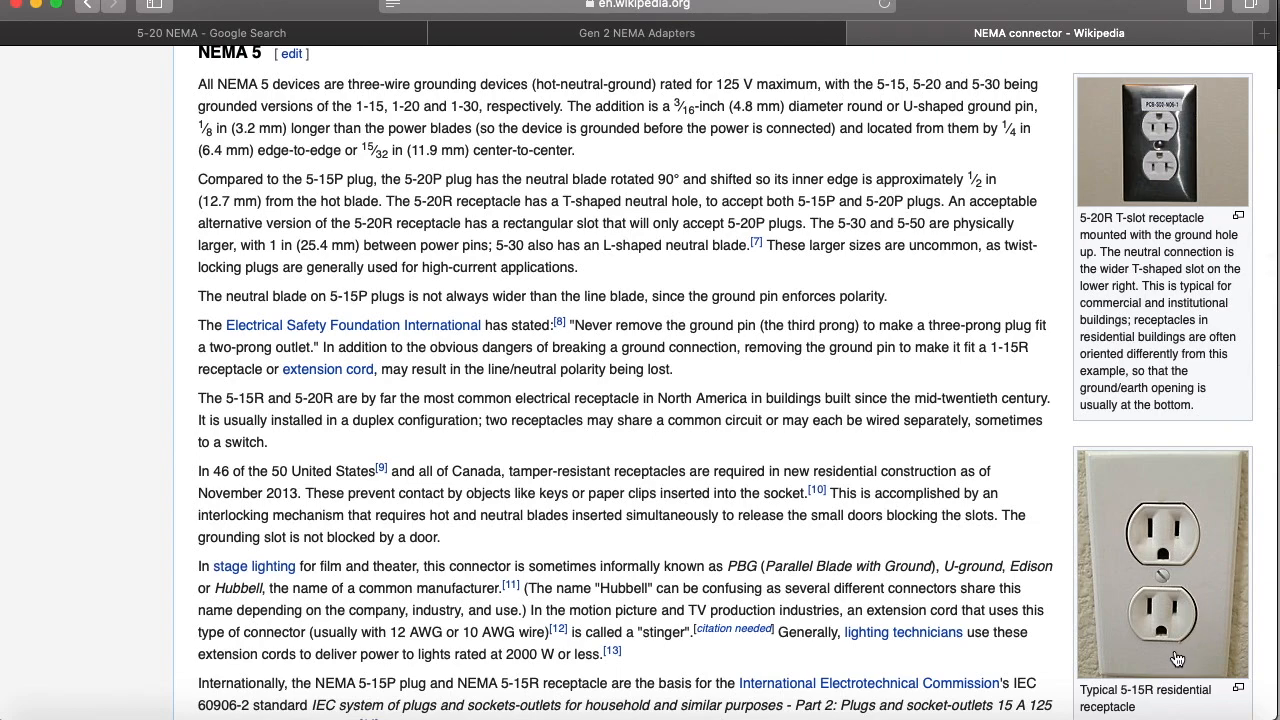
{"action": "scroll", "scroll_direction": "down", "scroll_amount": 3}
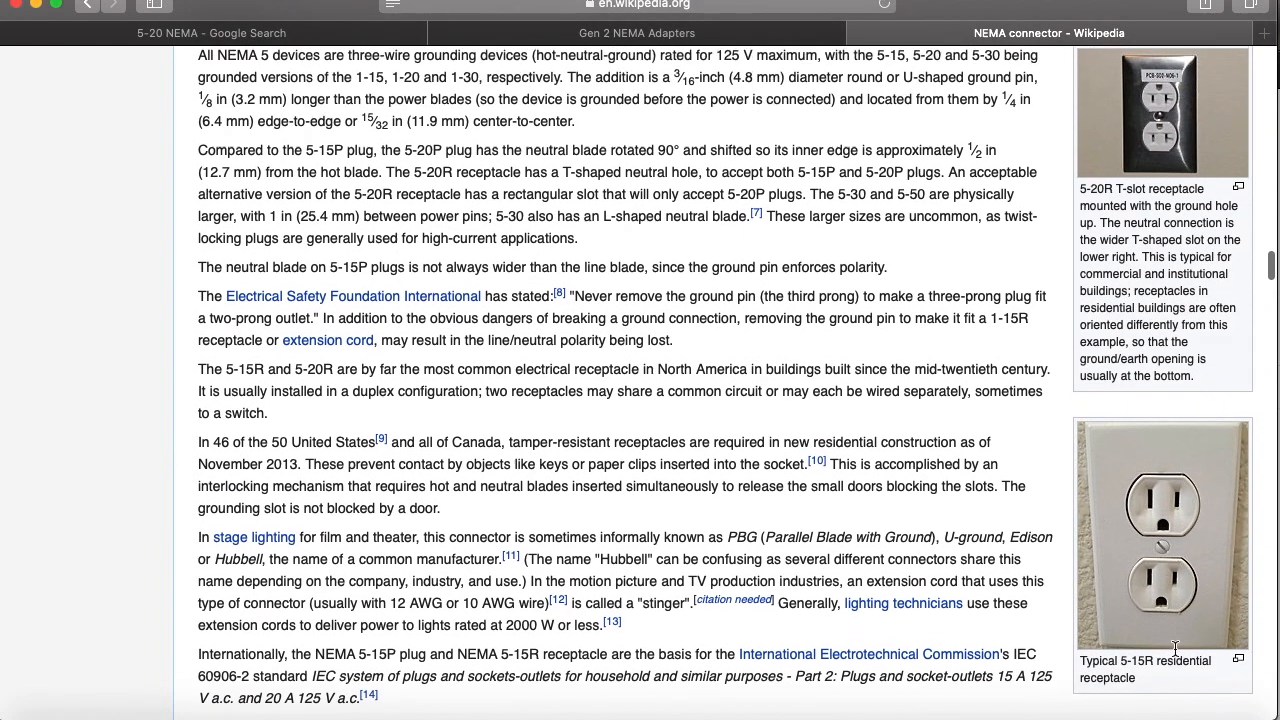
{"action": "scroll", "scroll_direction": "up", "scroll_amount": 3}
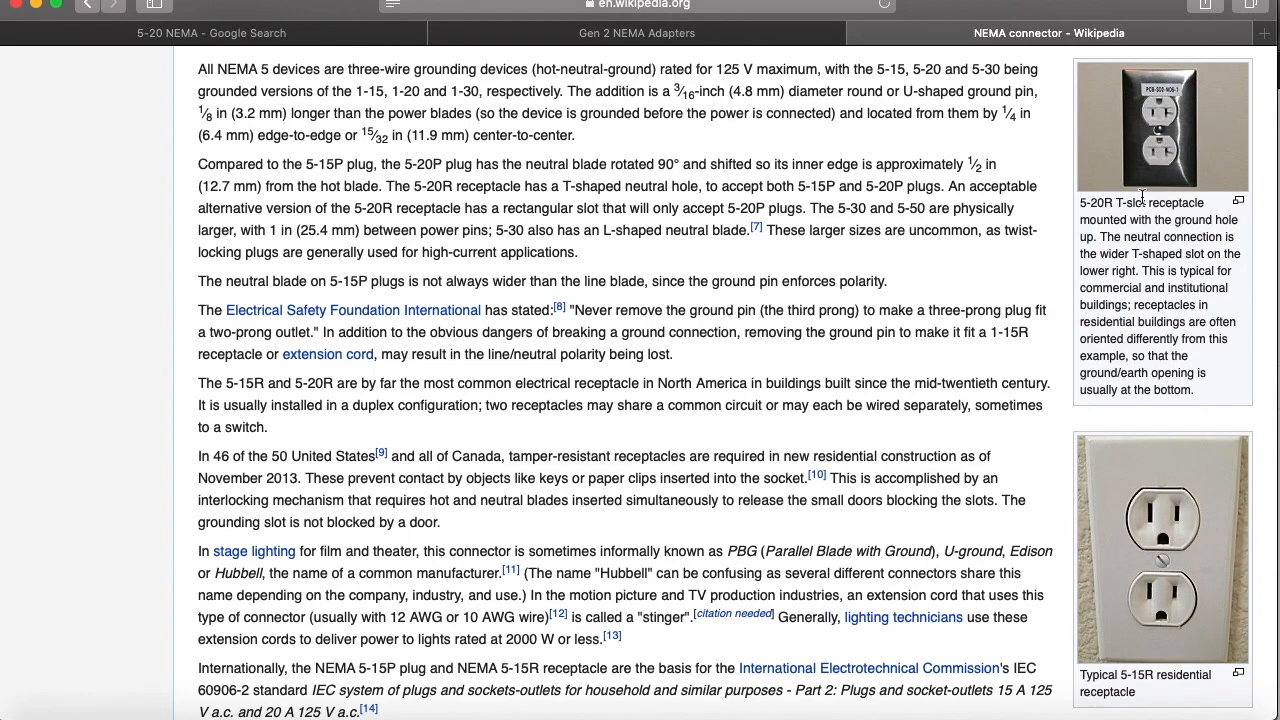
{"action": "mouse_move", "coordinate": [636, 33]}
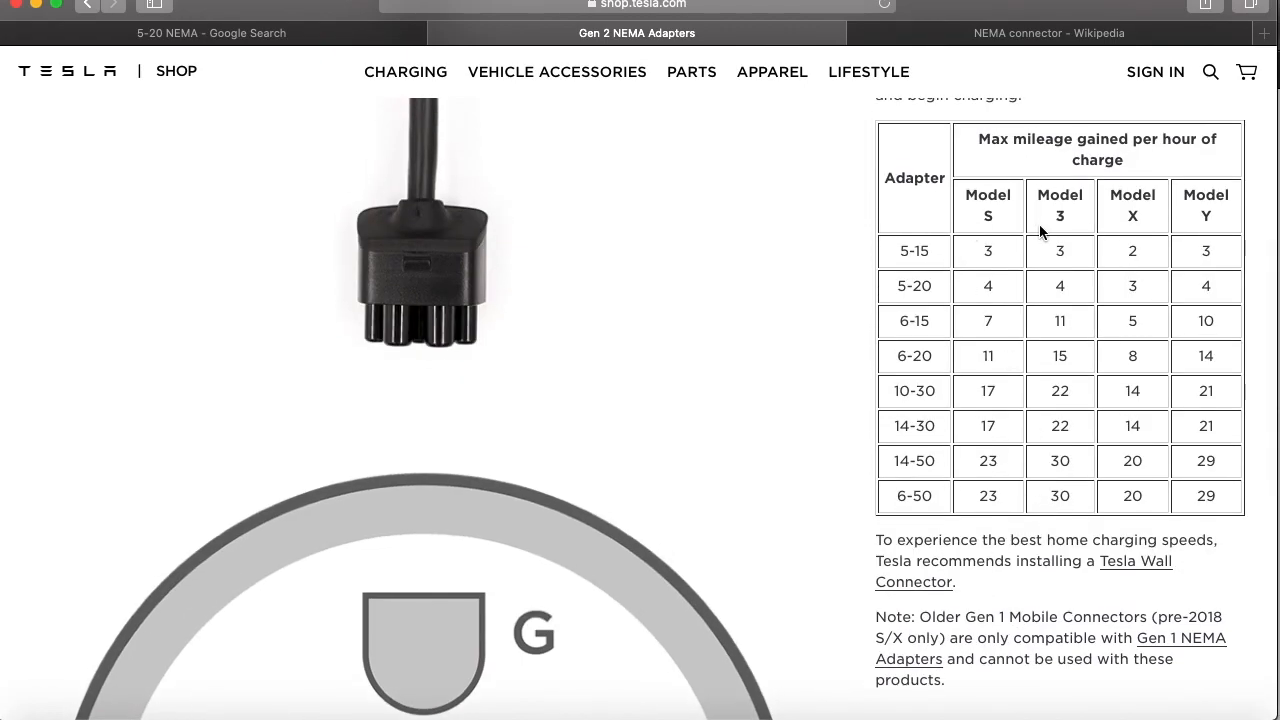
{"action": "mouse_move", "coordinate": [1080, 258]}
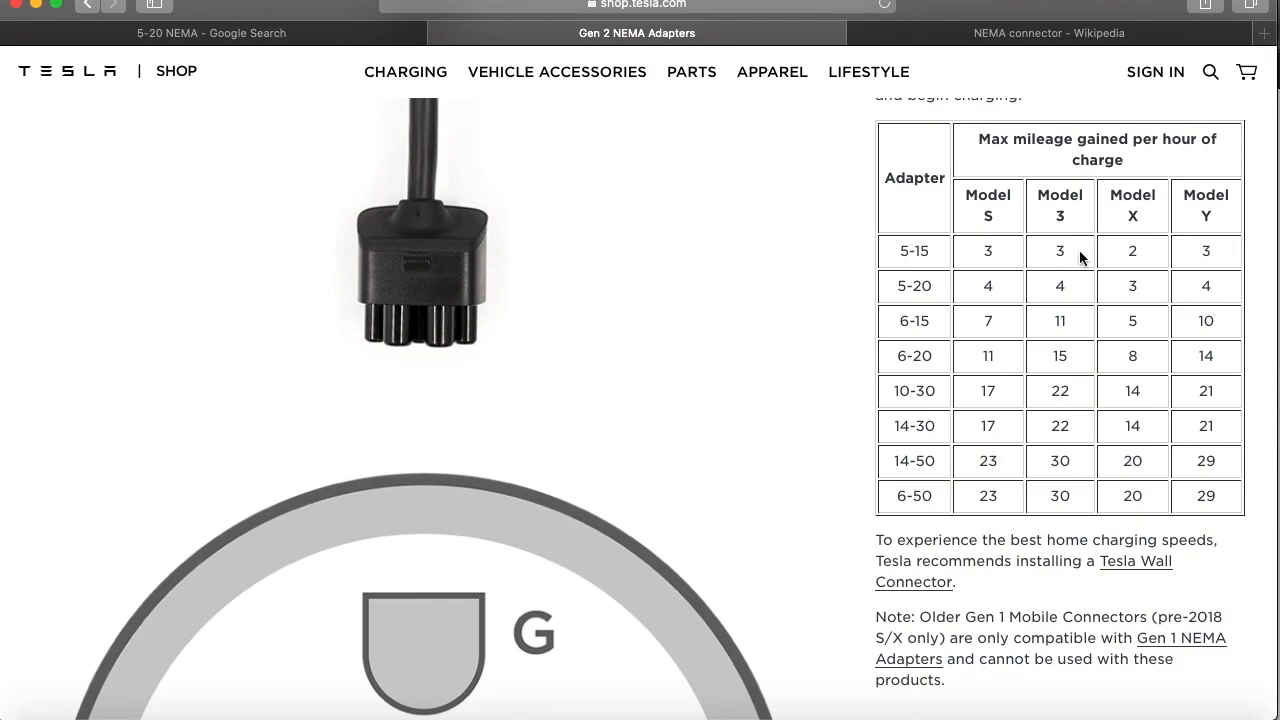
{"action": "mouse_move", "coordinate": [1035, 248]}
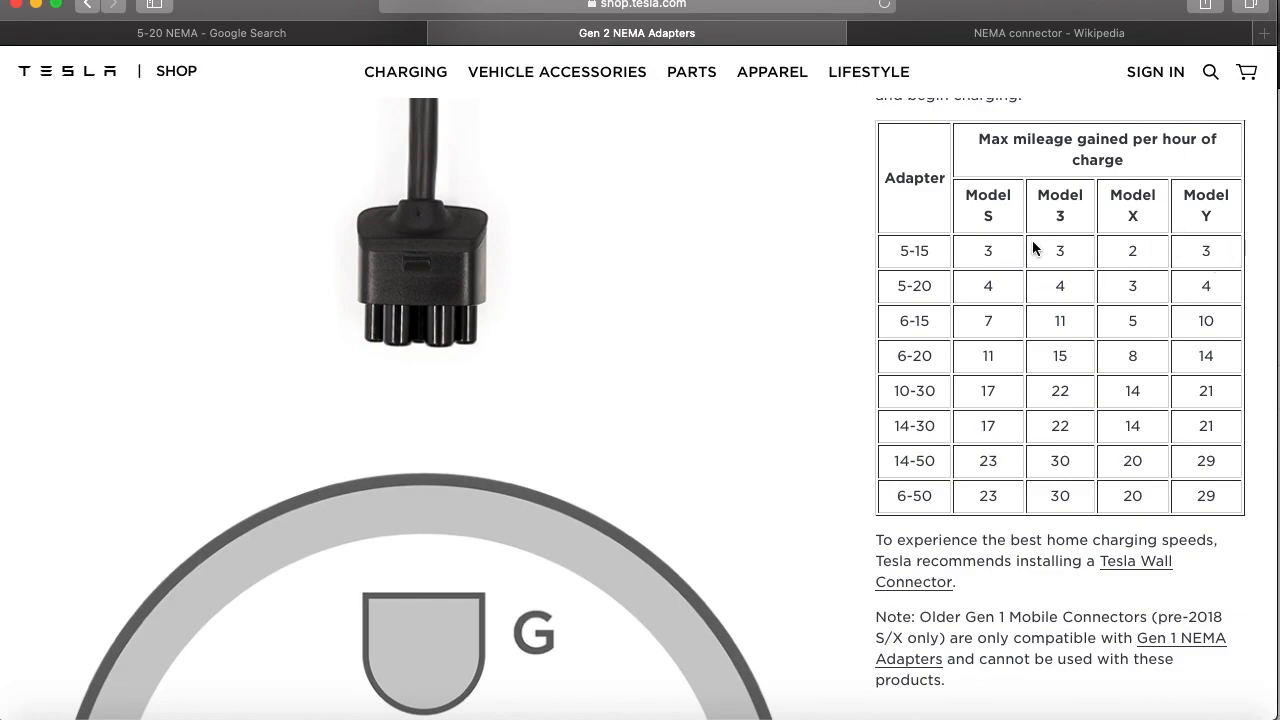
{"action": "mouse_move", "coordinate": [1190, 270]}
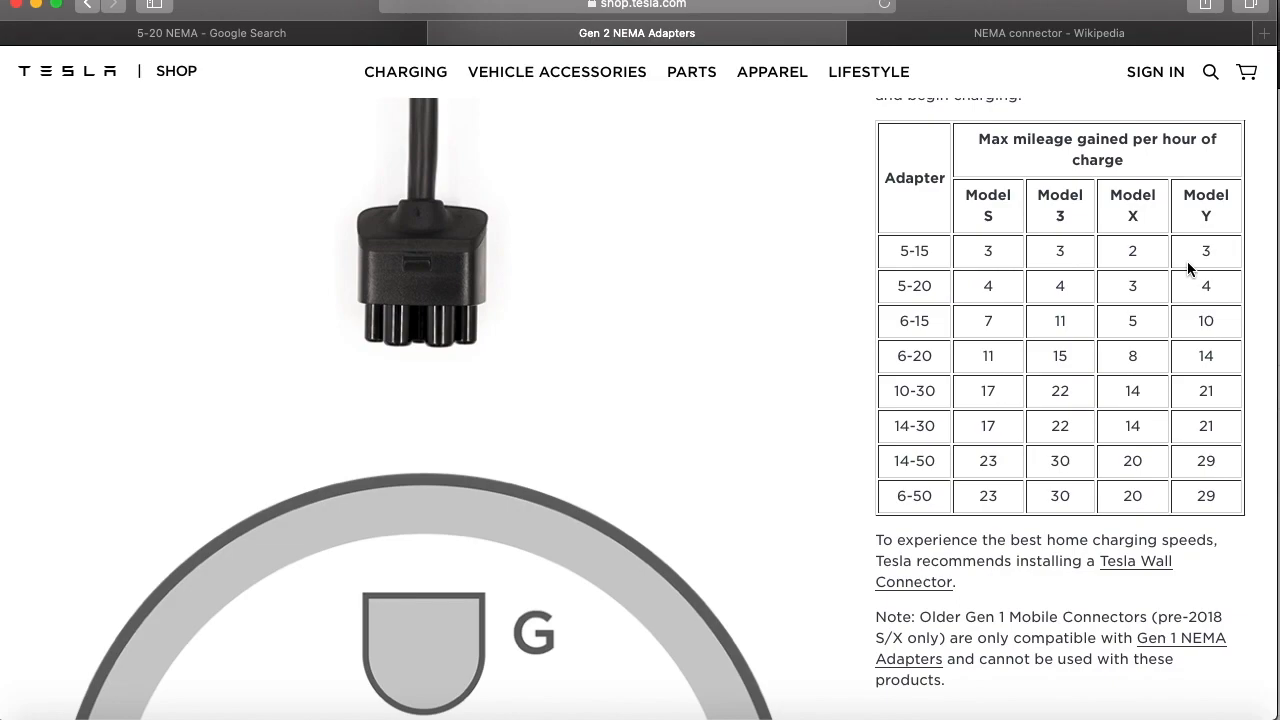
{"action": "mouse_move", "coordinate": [1237, 290]}
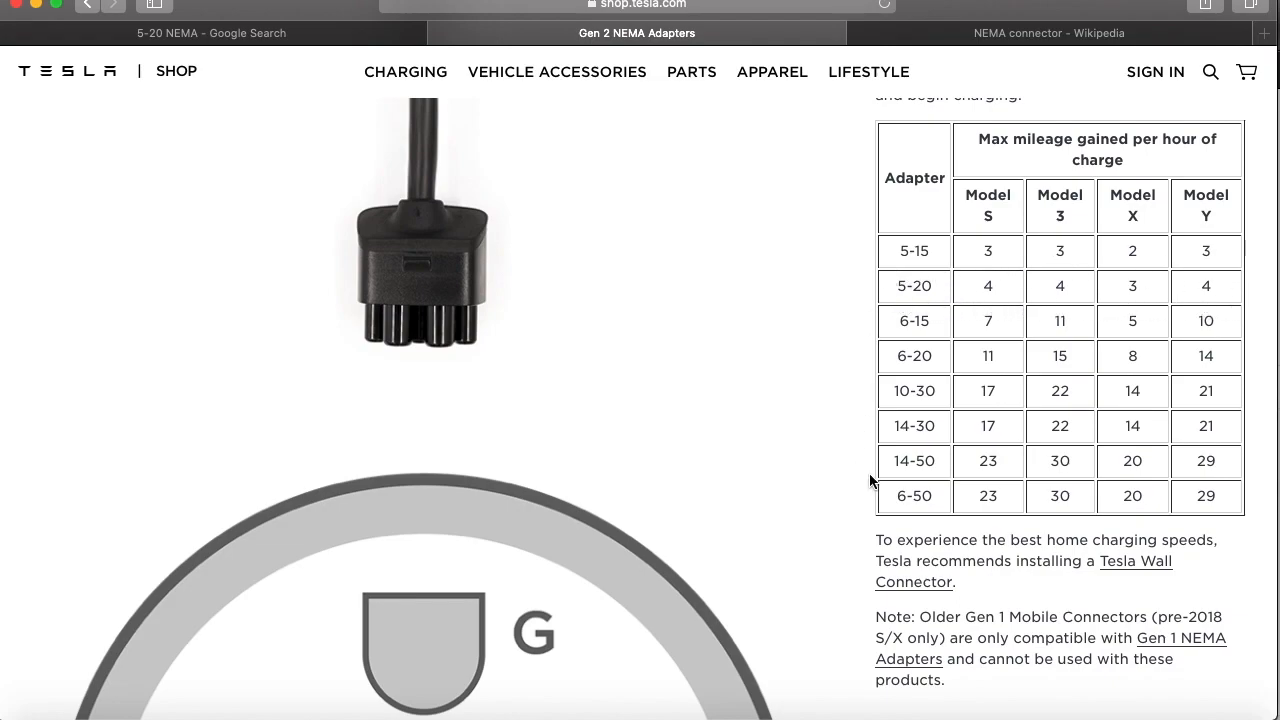
{"action": "mouse_move", "coordinate": [1162, 457]}
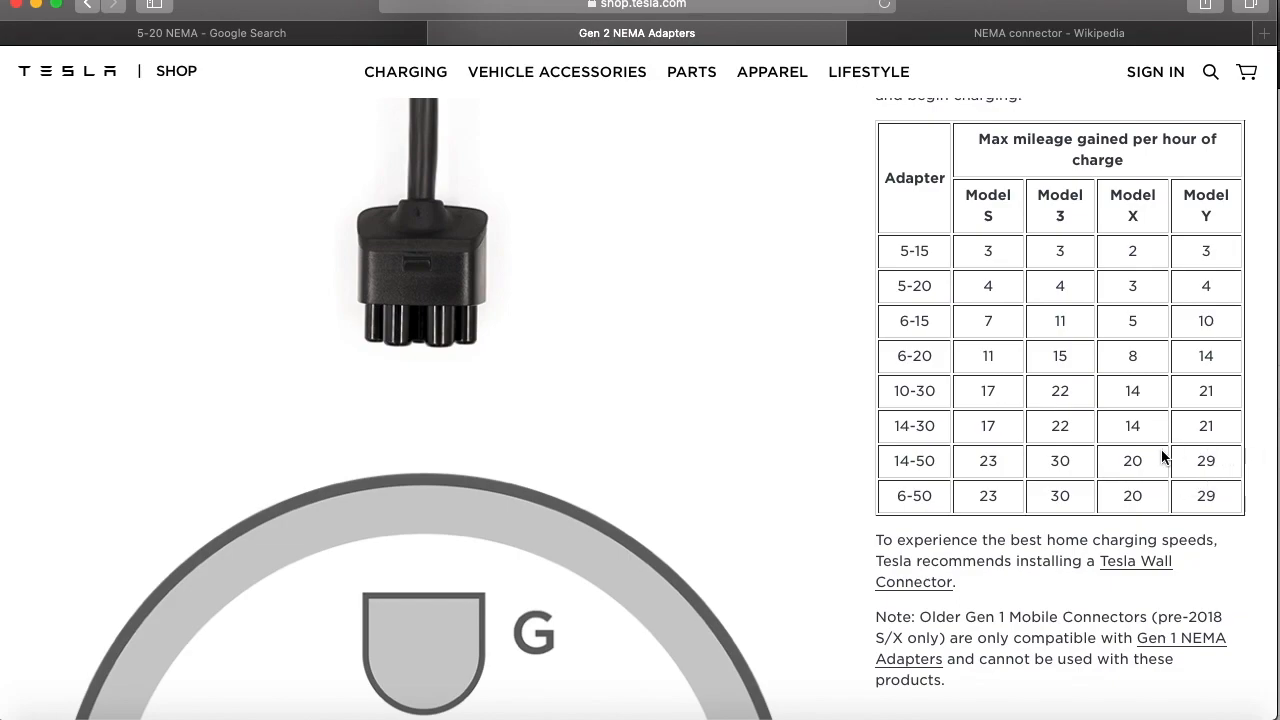
{"action": "mouse_move", "coordinate": [1230, 468]}
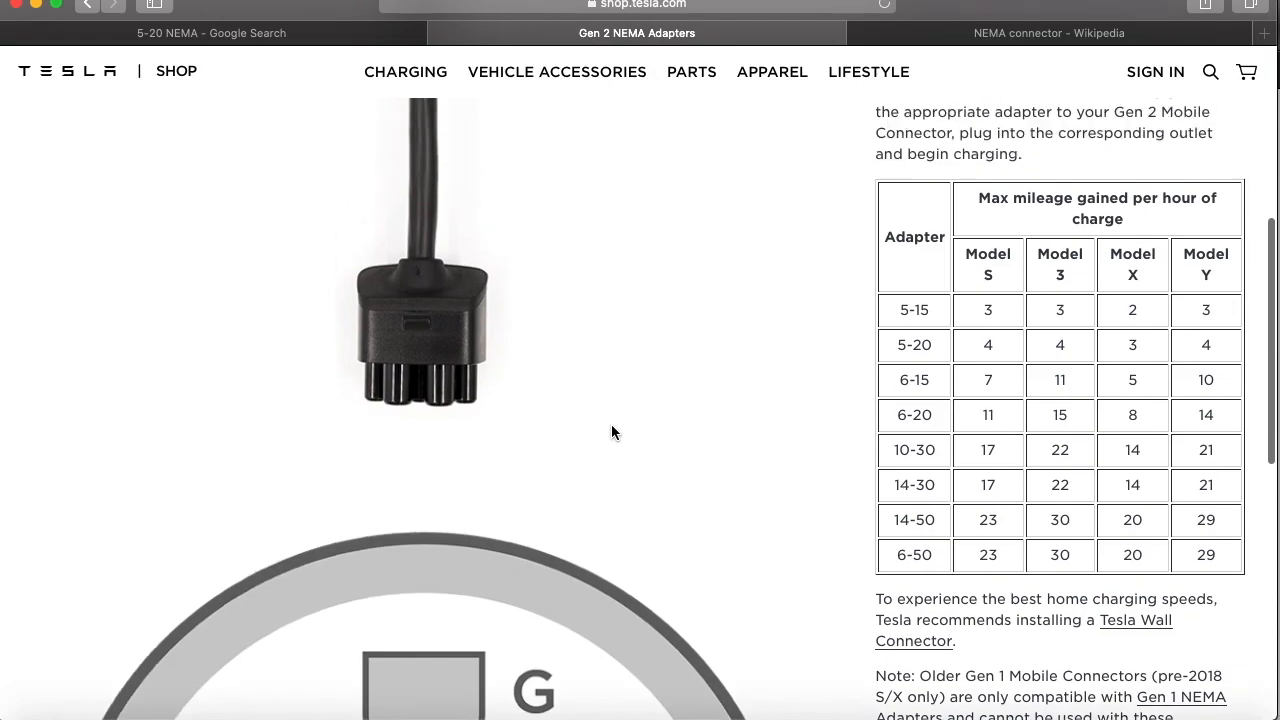
Select 14-50 in the Gen 2 NEMA Adapters dropdown and view its 29 mph Model Y row
{"action": "scroll", "scroll_direction": "up", "scroll_amount": 3}
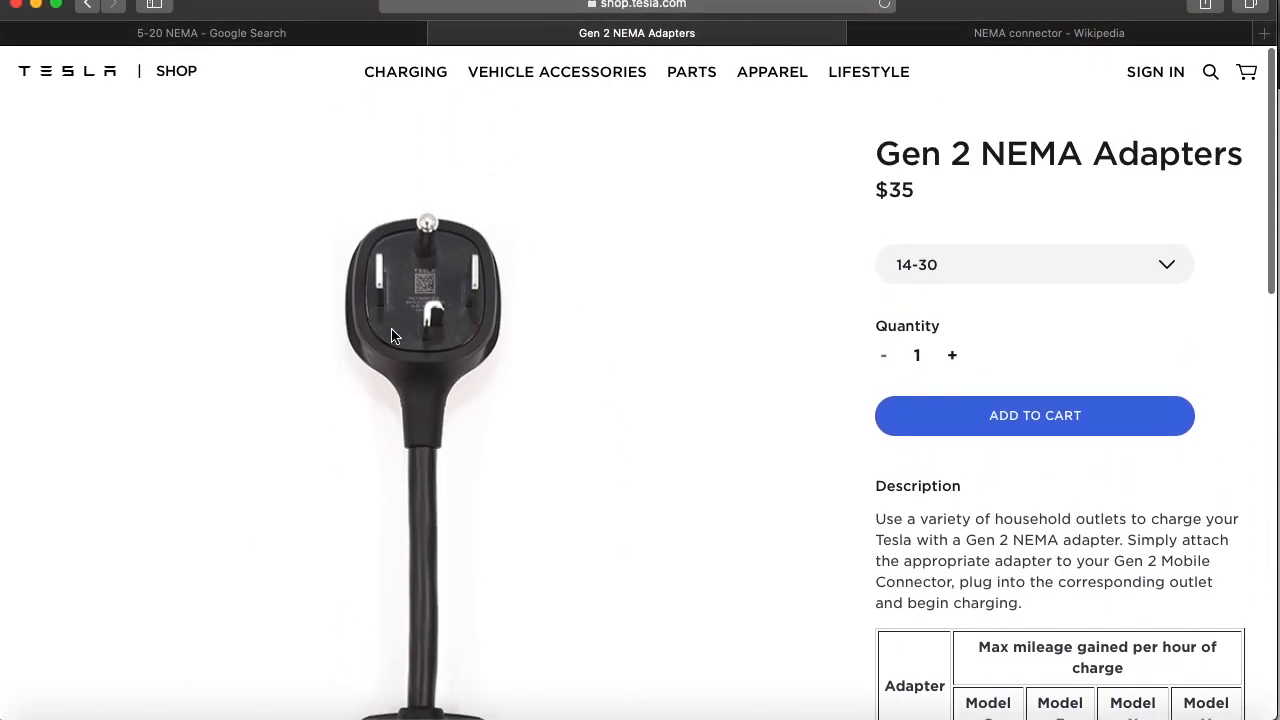
{"action": "left_click", "coordinate": [1034, 264]}
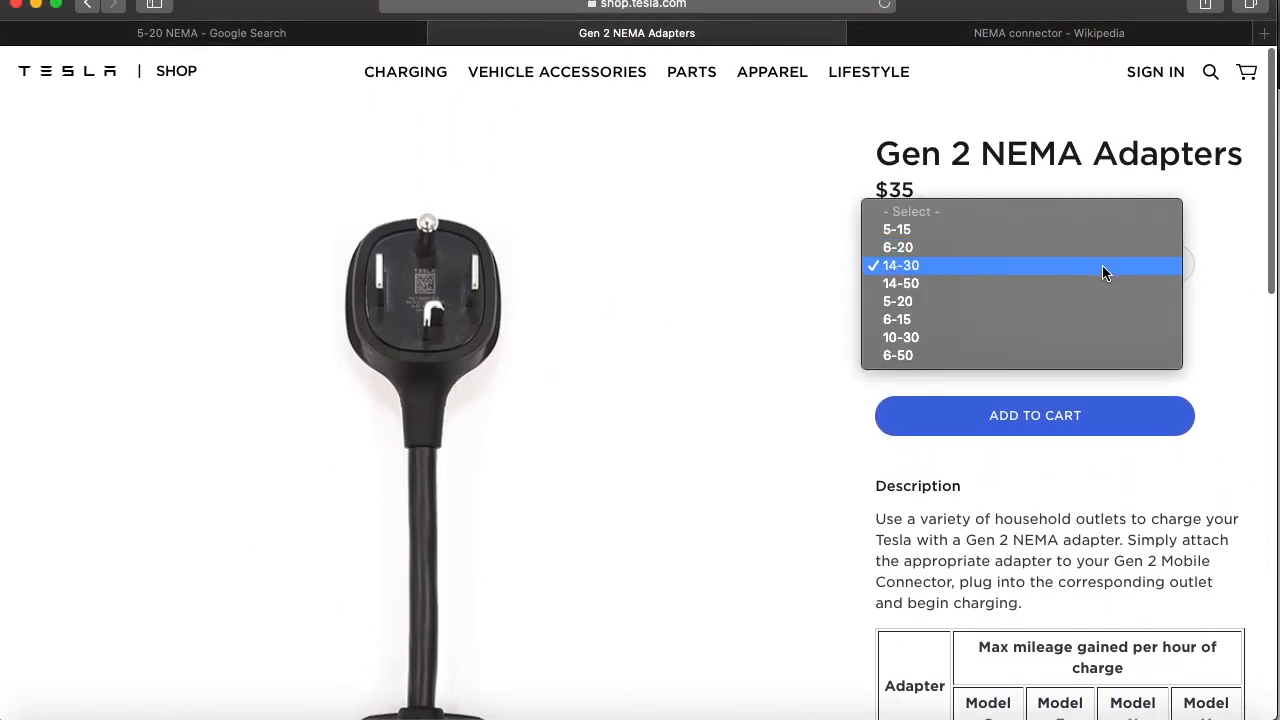
{"action": "left_click", "coordinate": [901, 283]}
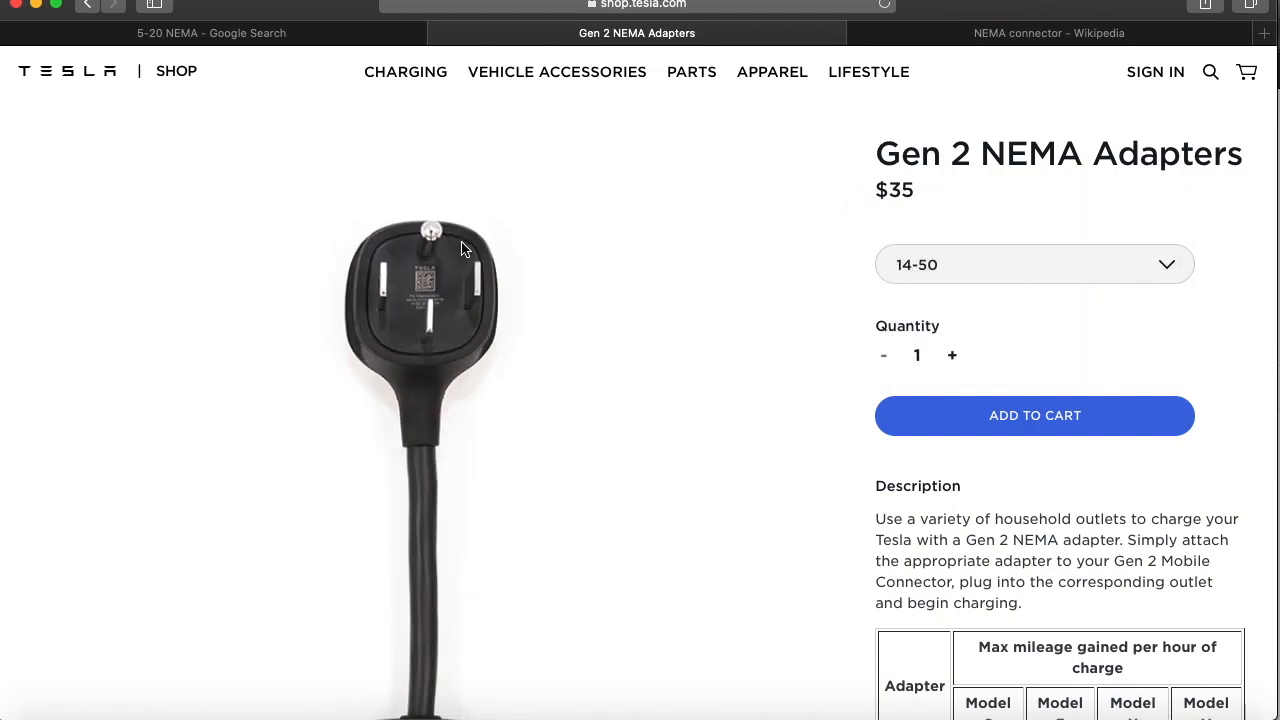
{"action": "mouse_move", "coordinate": [965, 265]}
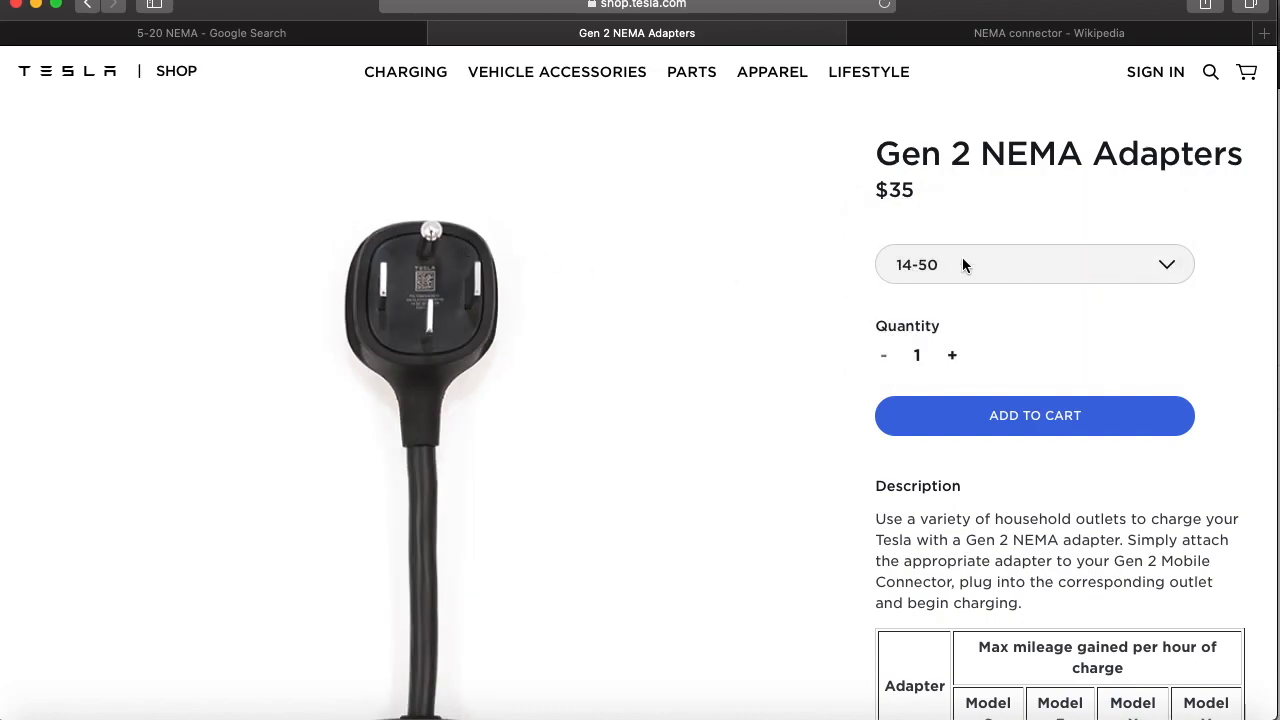
{"action": "scroll", "scroll_direction": "down", "scroll_amount": 3}
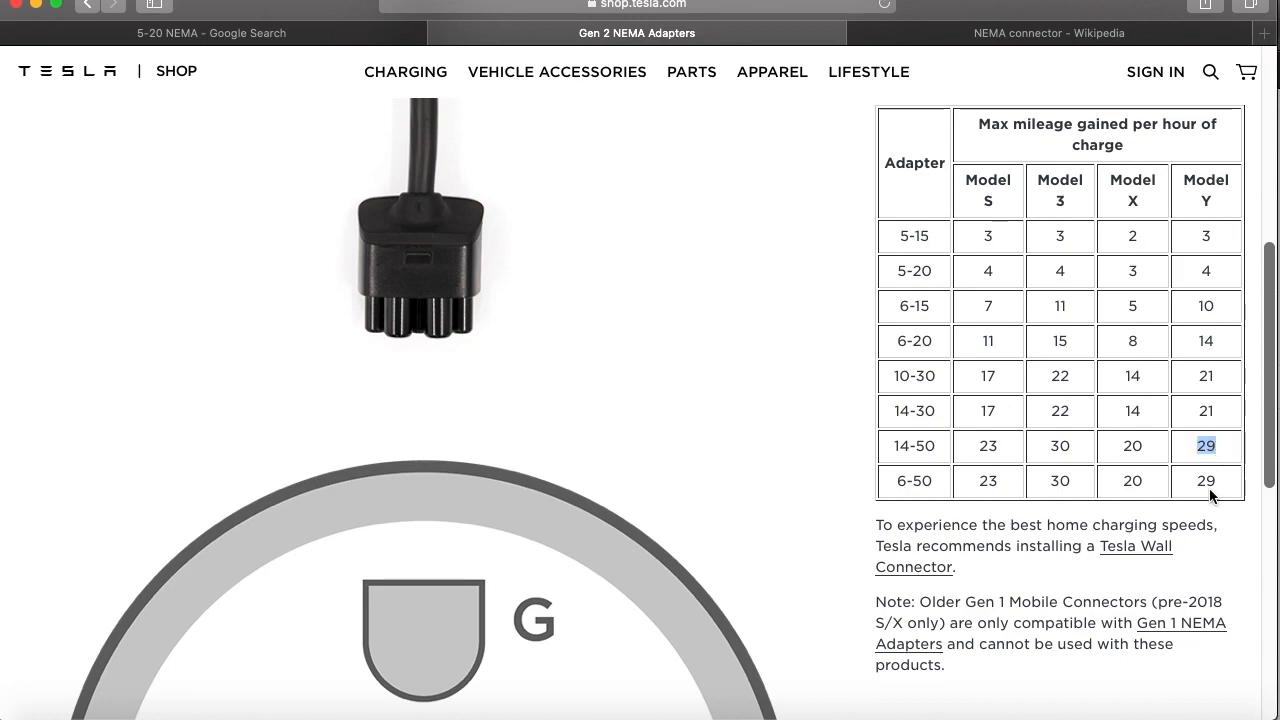
{"action": "mouse_move", "coordinate": [1021, 490]}
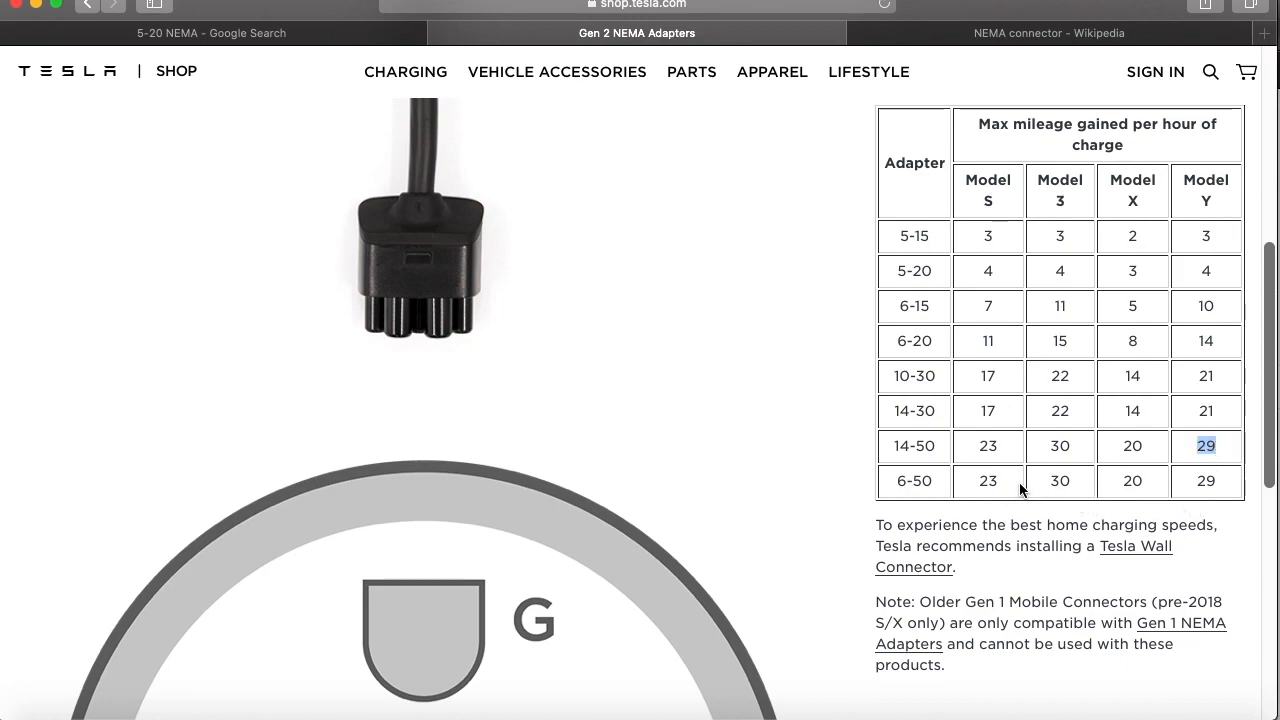
Return to the Wikipedia tab and scroll to the NEMA 14 section on 14-30 and 14-50
{"action": "left_click", "coordinate": [1048, 33]}
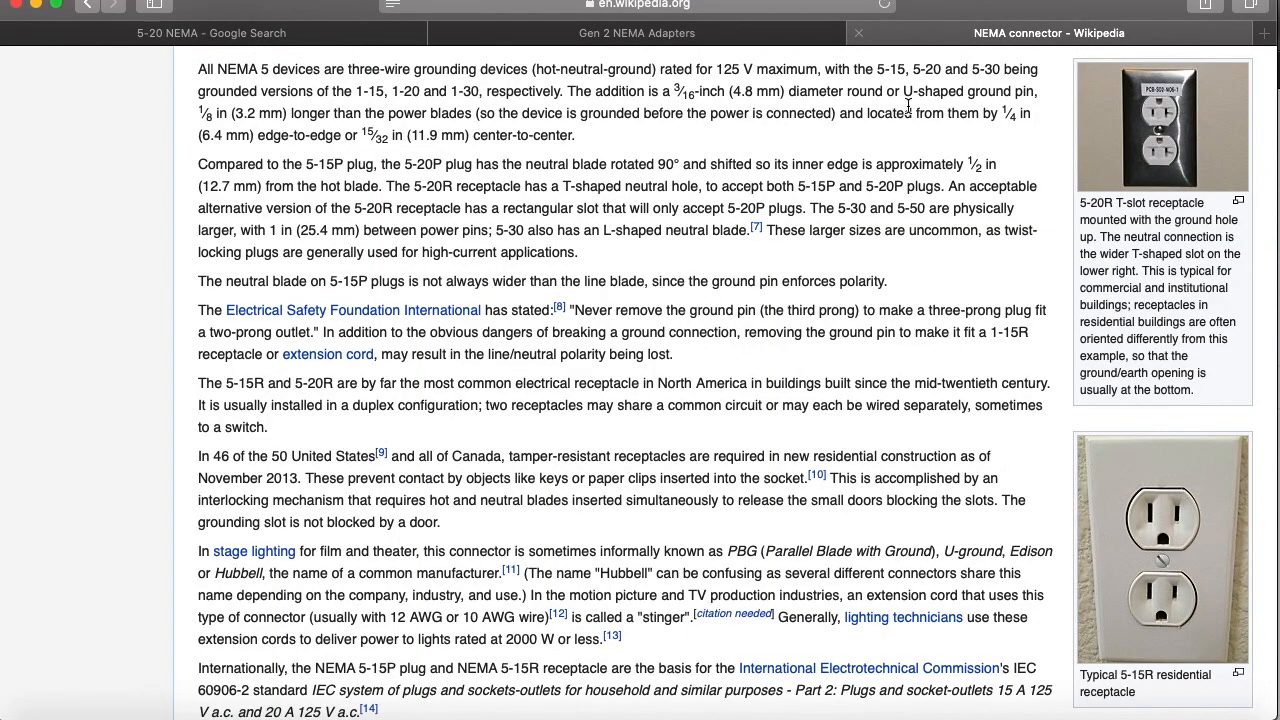
{"action": "scroll", "scroll_direction": "up", "scroll_amount": 3}
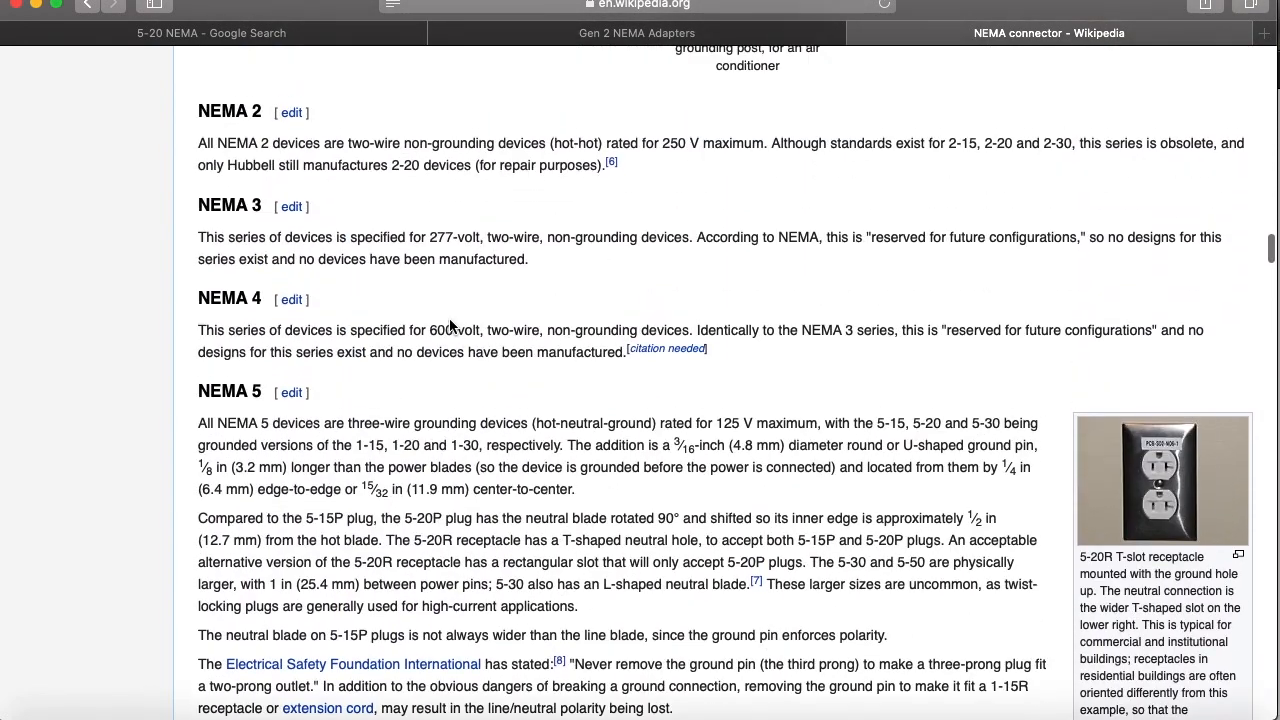
{"action": "scroll", "scroll_direction": "up", "scroll_amount": 3}
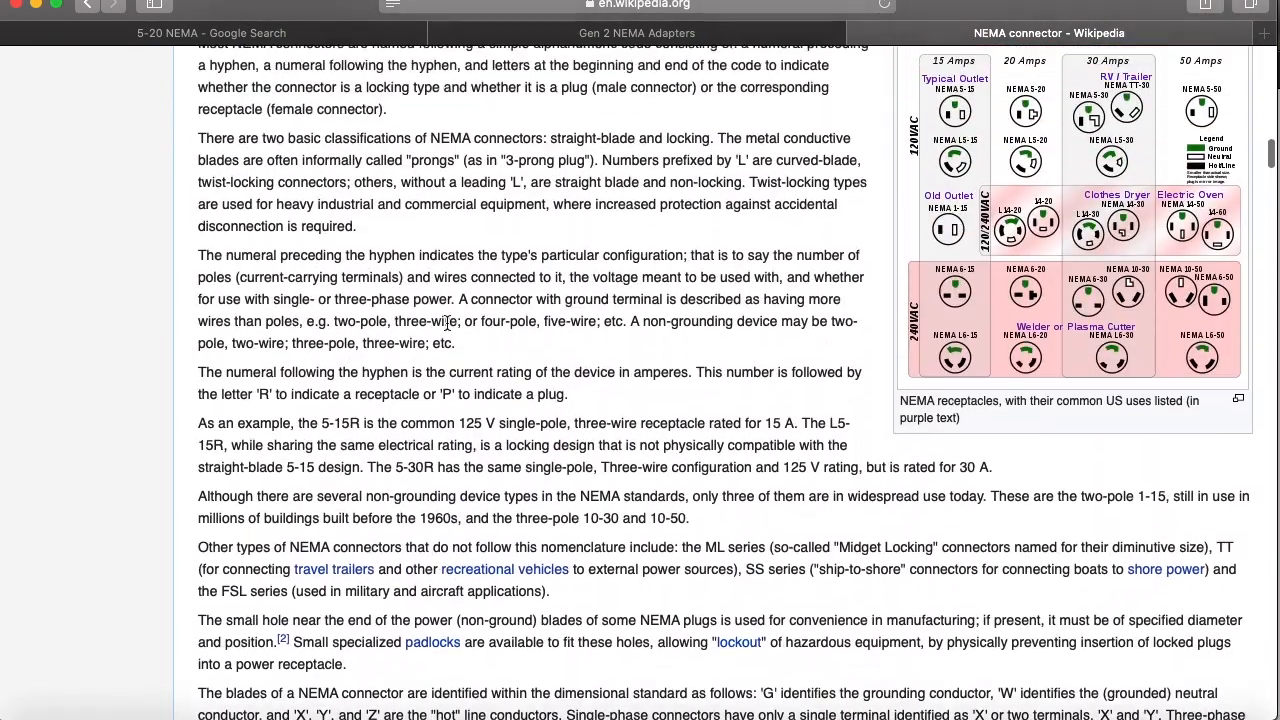
{"action": "scroll", "scroll_direction": "up", "scroll_amount": 3}
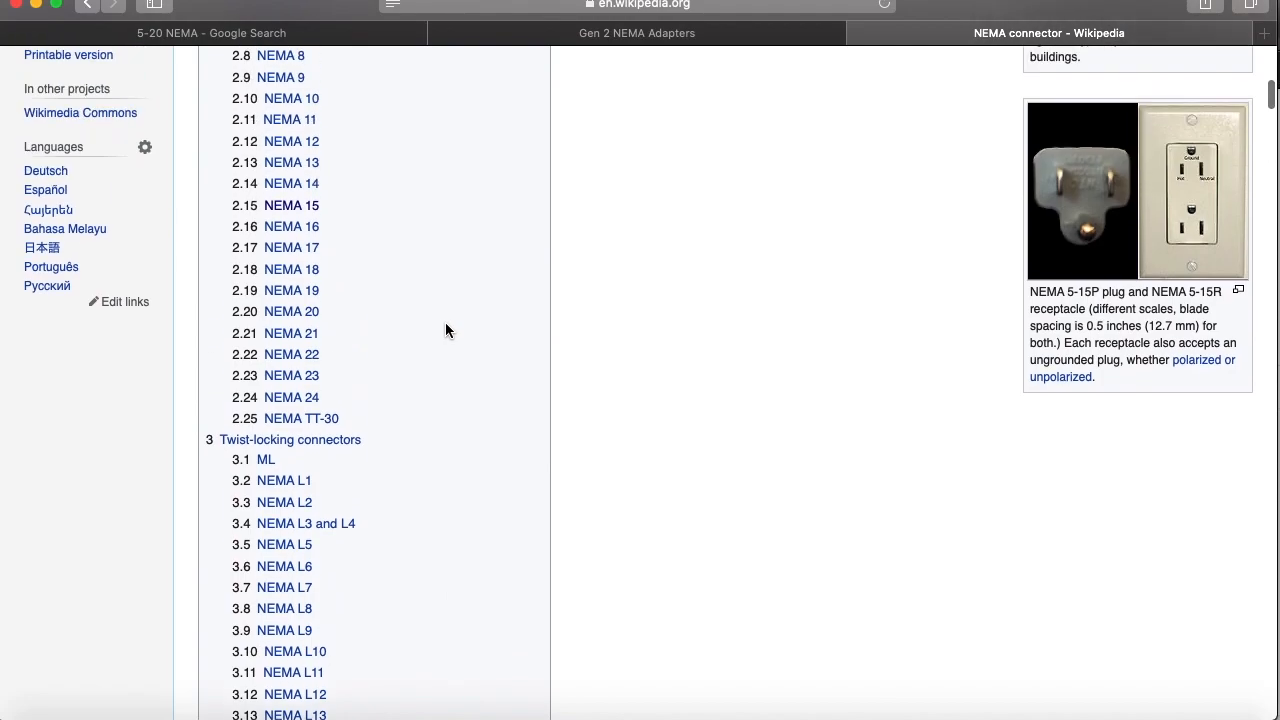
{"action": "scroll", "scroll_direction": "down", "scroll_amount": 3}
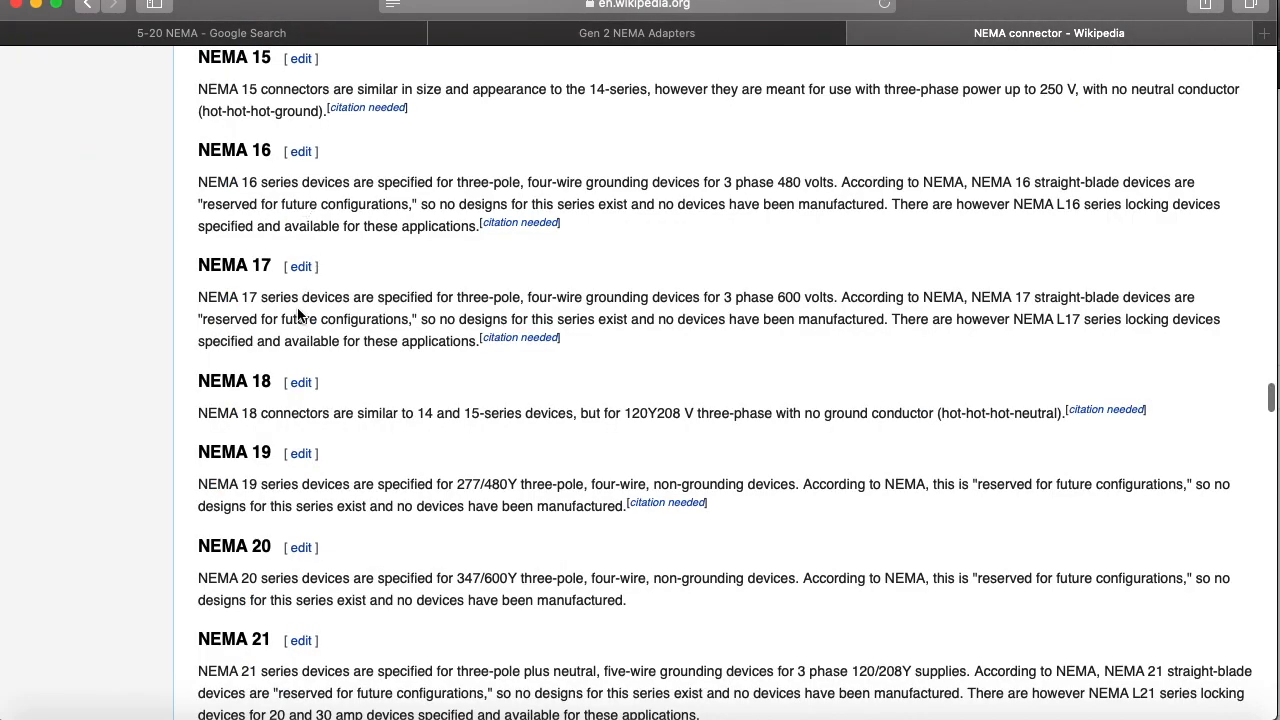
{"action": "scroll", "scroll_direction": "up", "scroll_amount": 3}
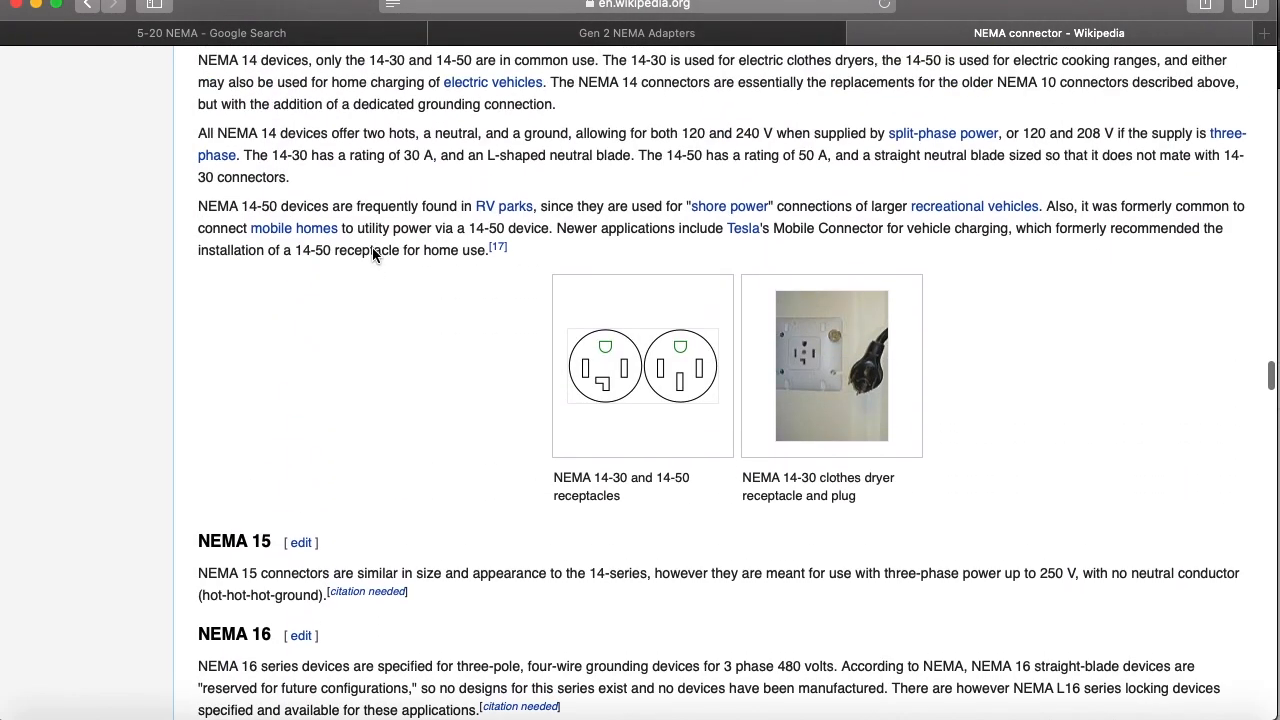
{"action": "scroll", "scroll_direction": "down", "scroll_amount": 3}
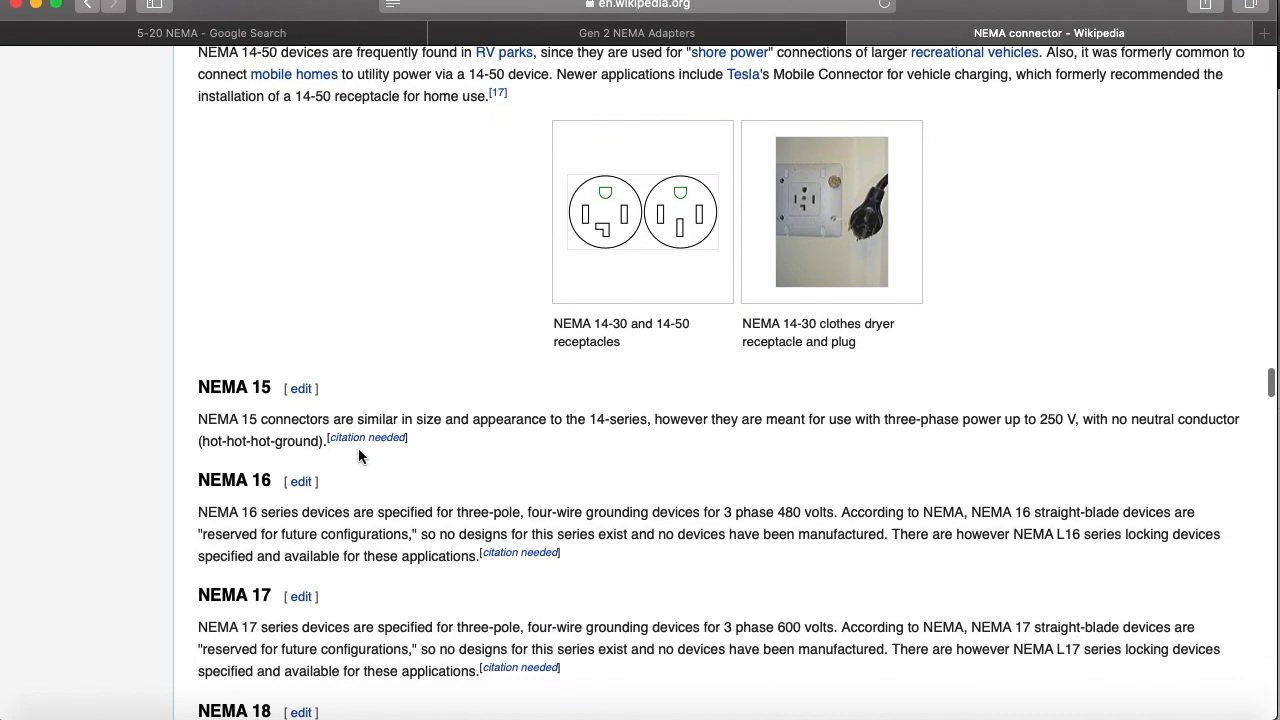
{"action": "mouse_move", "coordinate": [460, 424]}
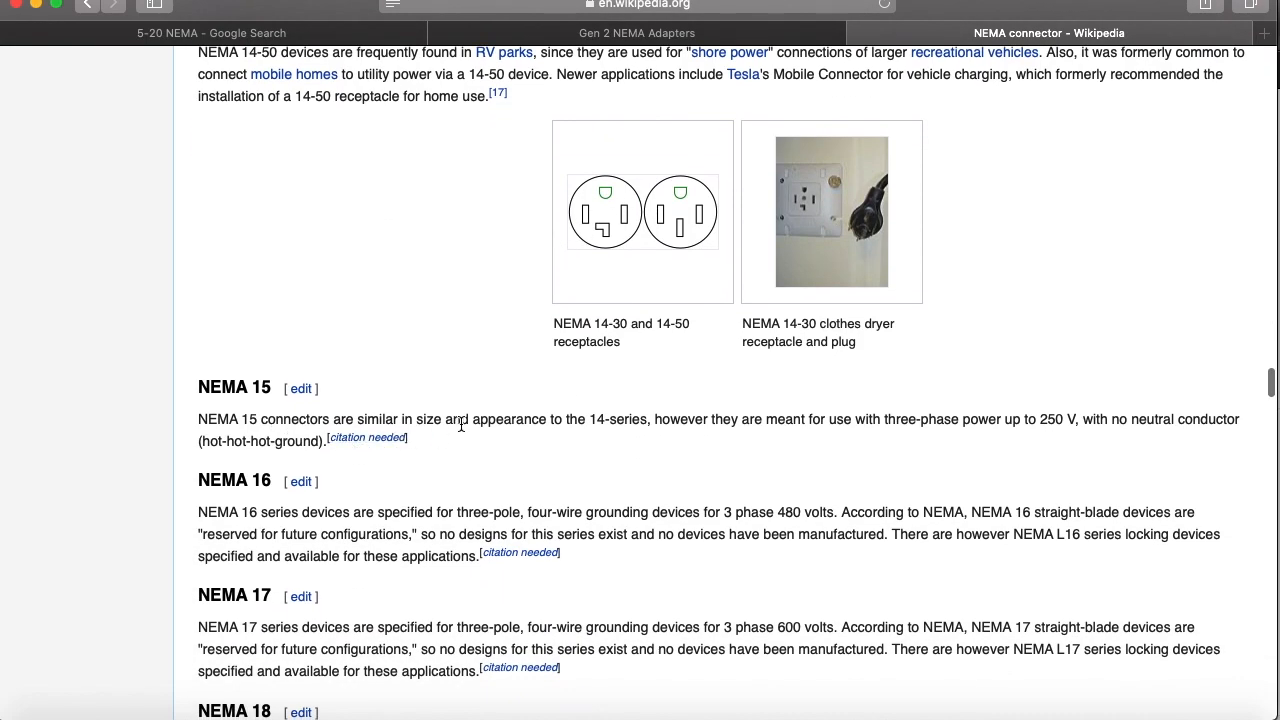
{"action": "mouse_move", "coordinate": [843, 438]}
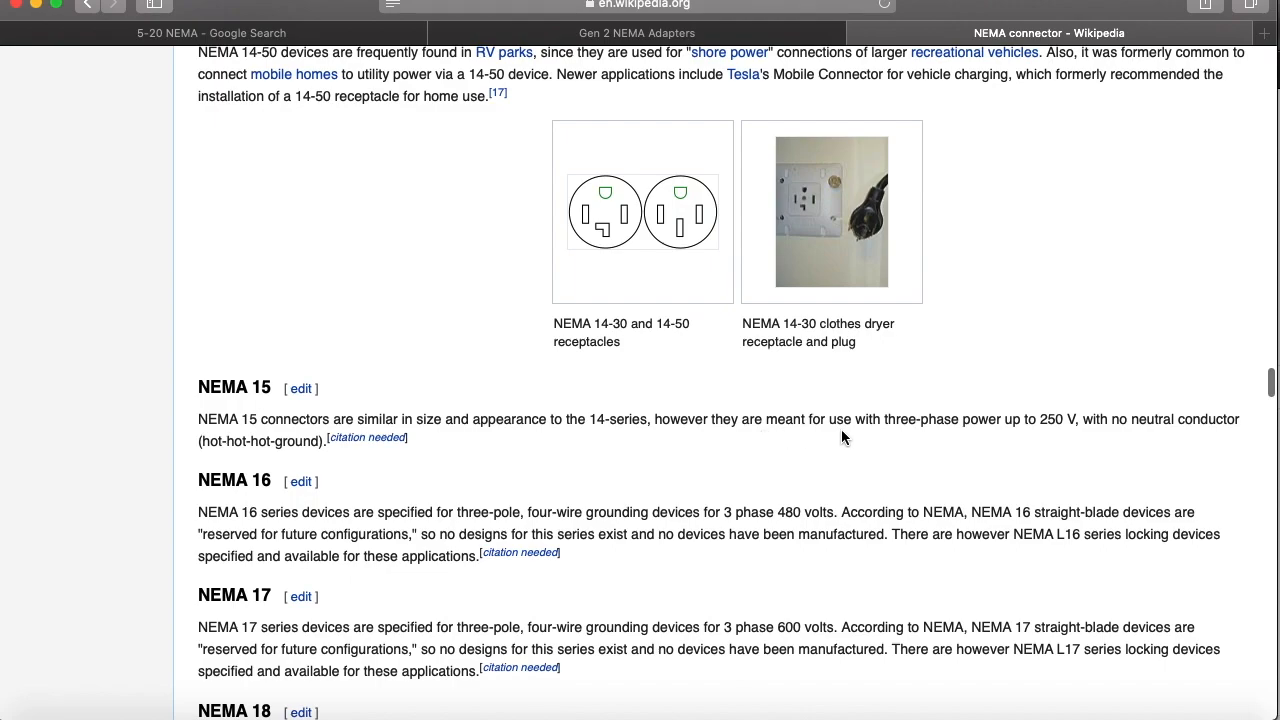
{"action": "mouse_move", "coordinate": [1053, 438]}
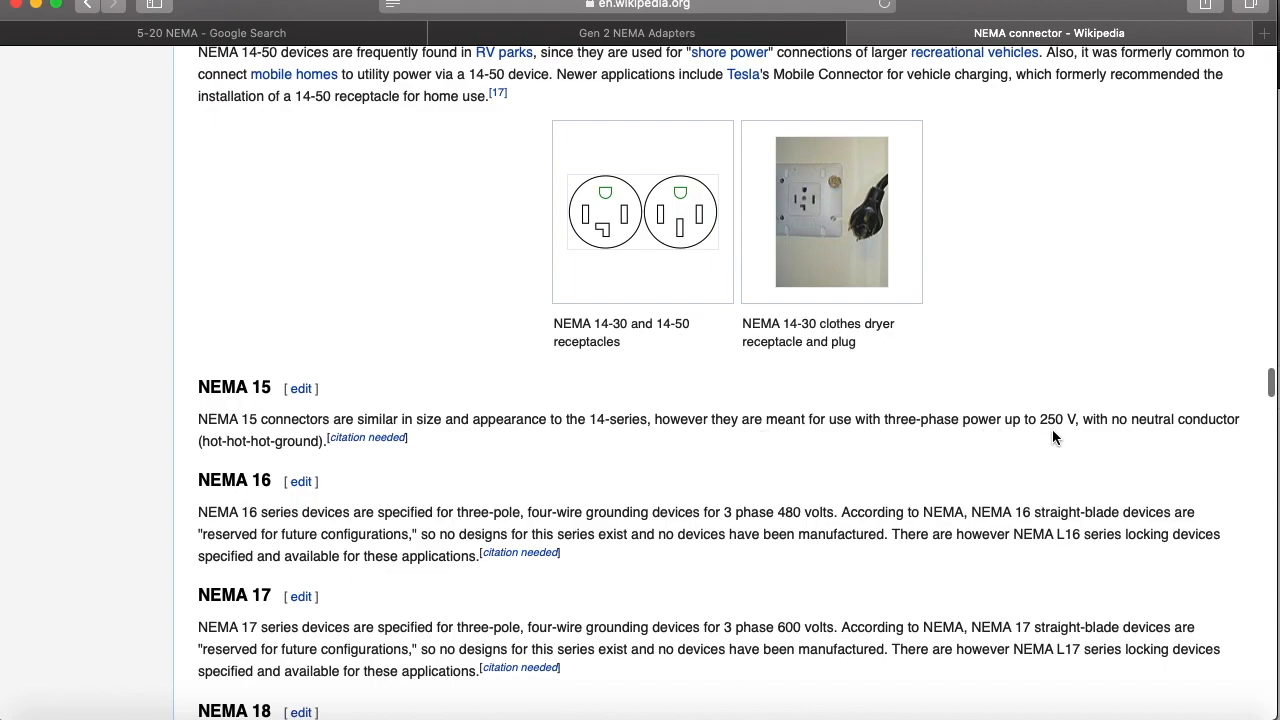
{"action": "mouse_move", "coordinate": [956, 458]}
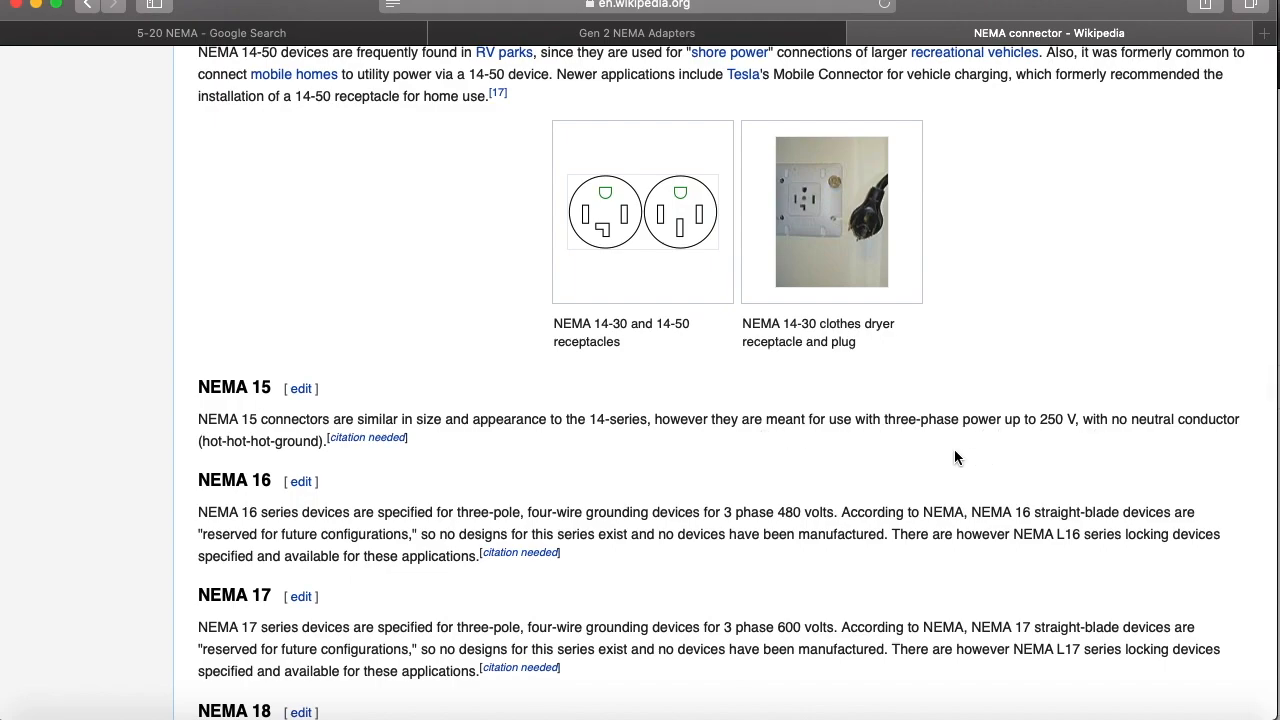
{"action": "scroll", "scroll_direction": "up", "scroll_amount": 3}
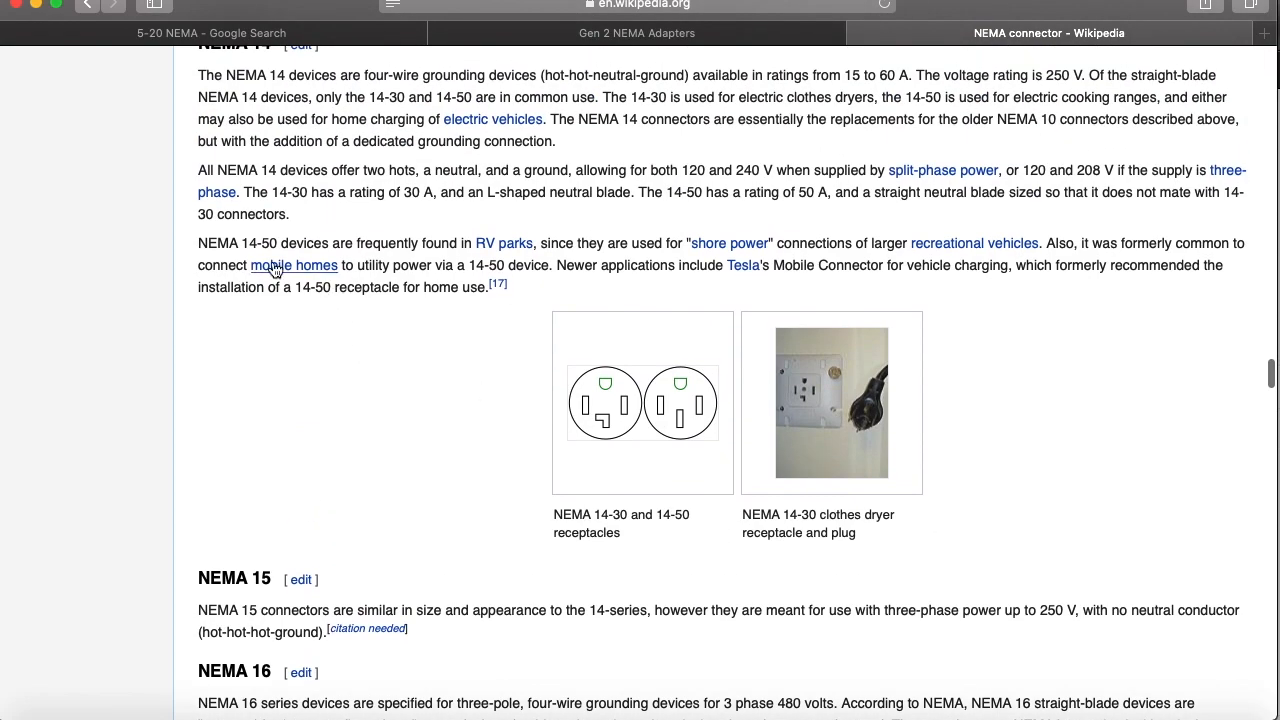
{"action": "mouse_move", "coordinate": [590, 260]}
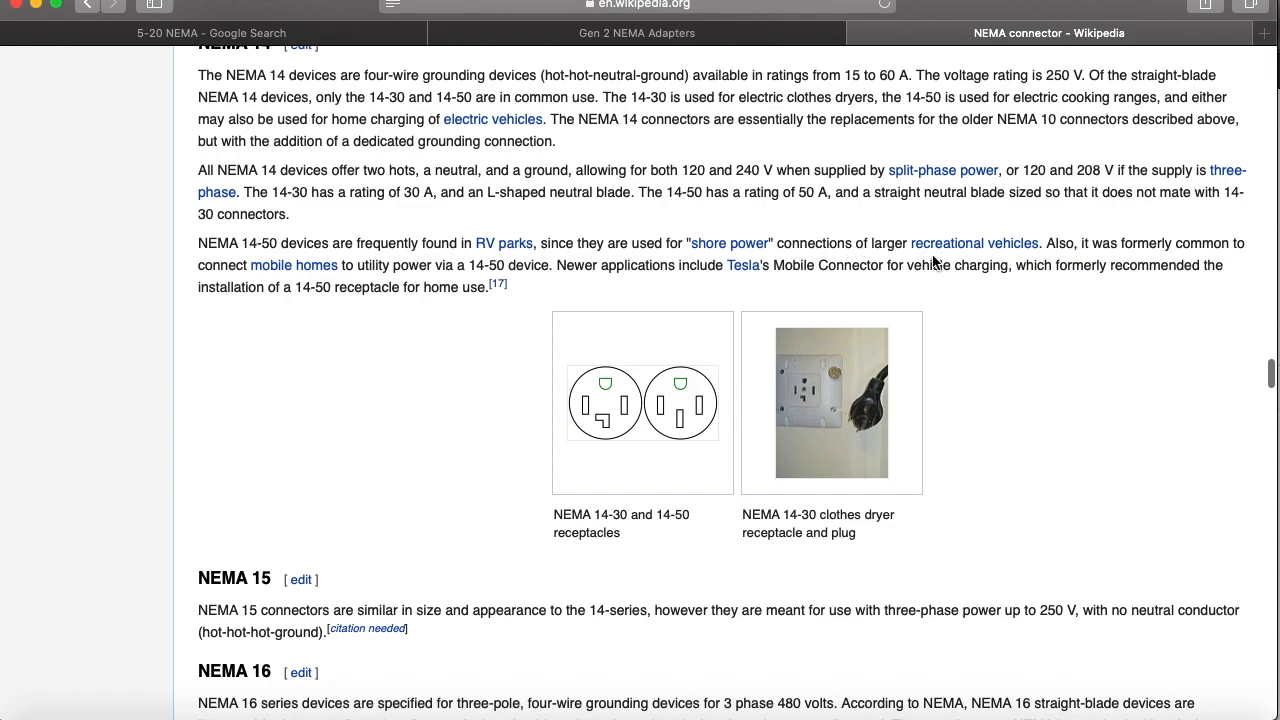
{"action": "mouse_move", "coordinate": [977, 258]}
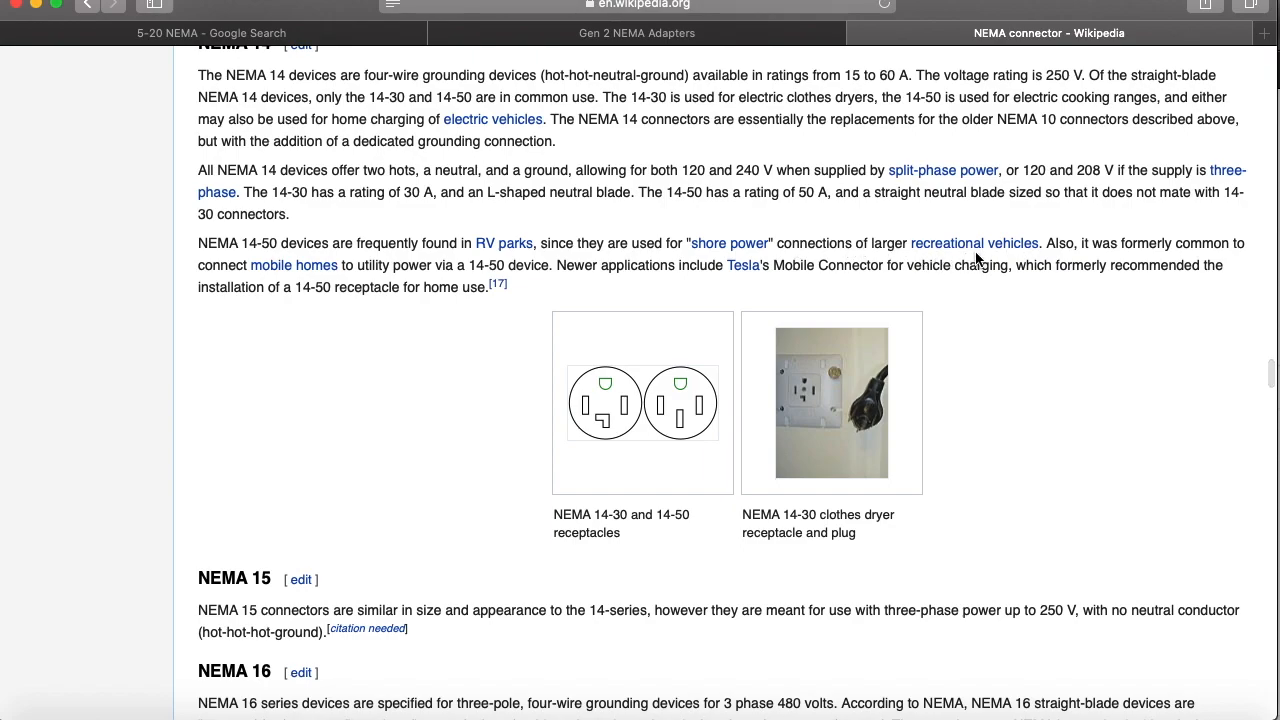
{"action": "mouse_move", "coordinate": [604, 284]}
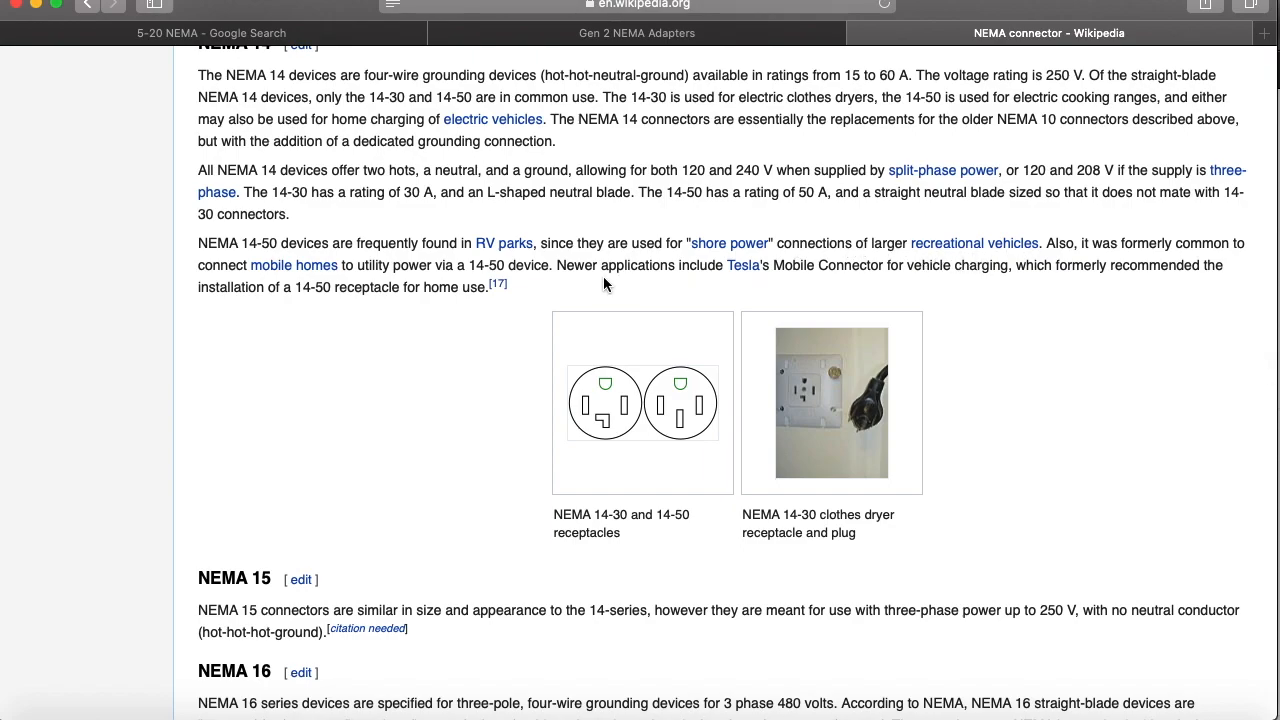
{"action": "mouse_move", "coordinate": [1126, 286]}
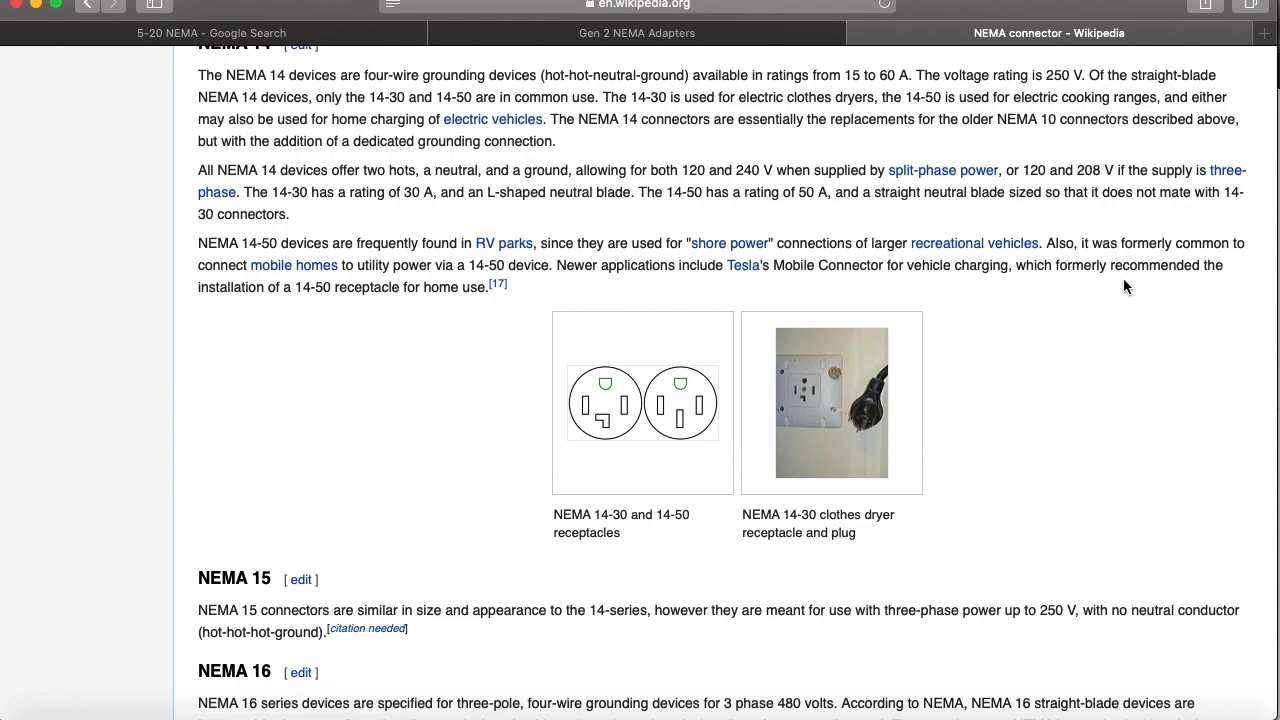
{"action": "mouse_move", "coordinate": [425, 305]}
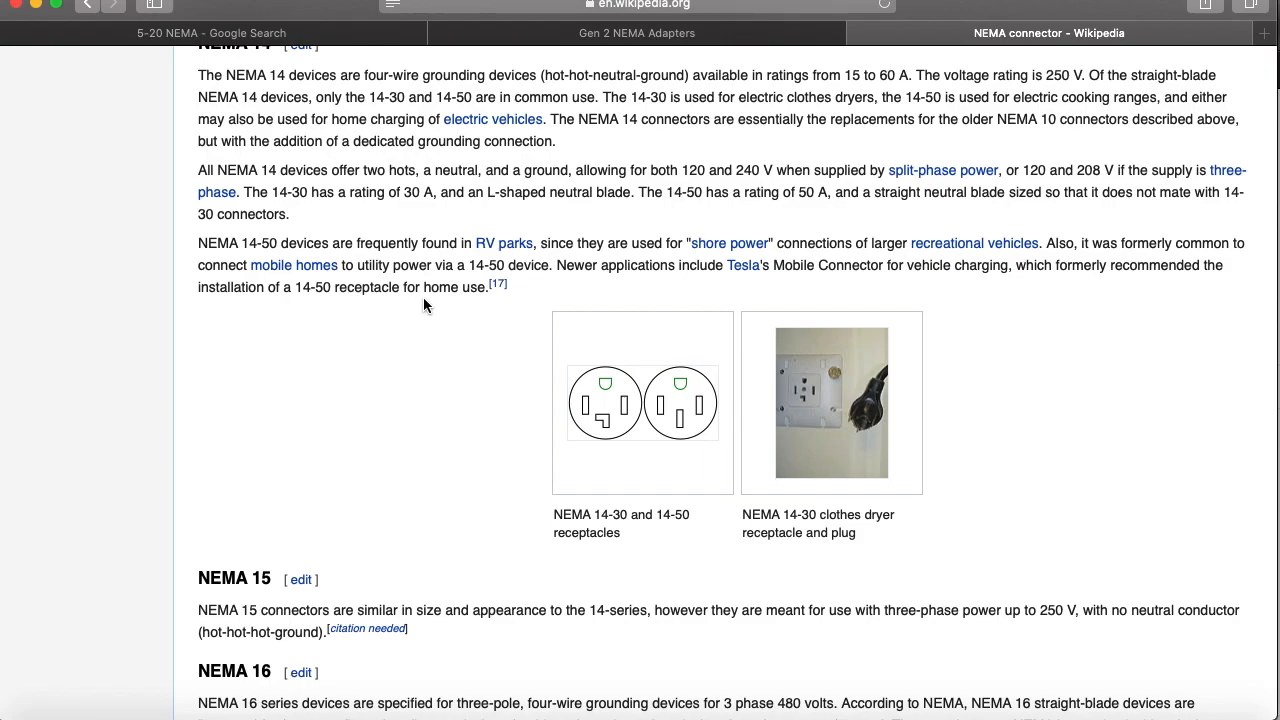
{"action": "mouse_move", "coordinate": [499, 119]}
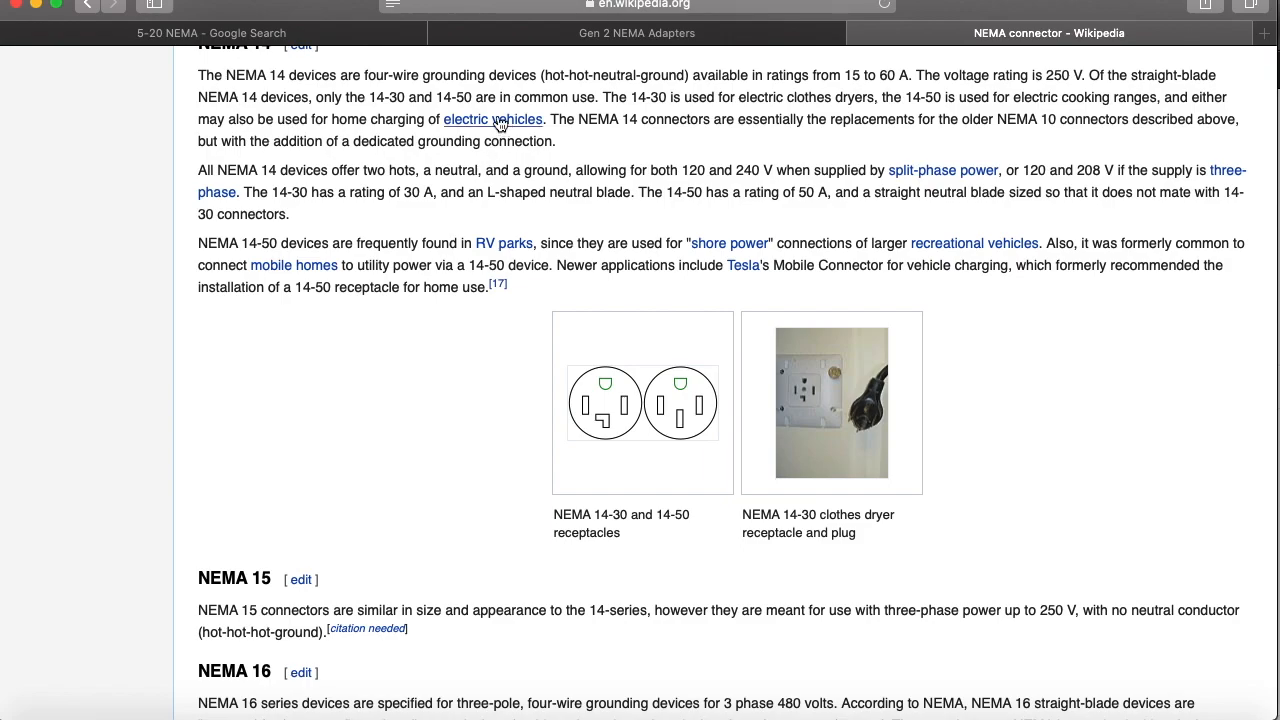
{"action": "mouse_move", "coordinate": [201, 307]}
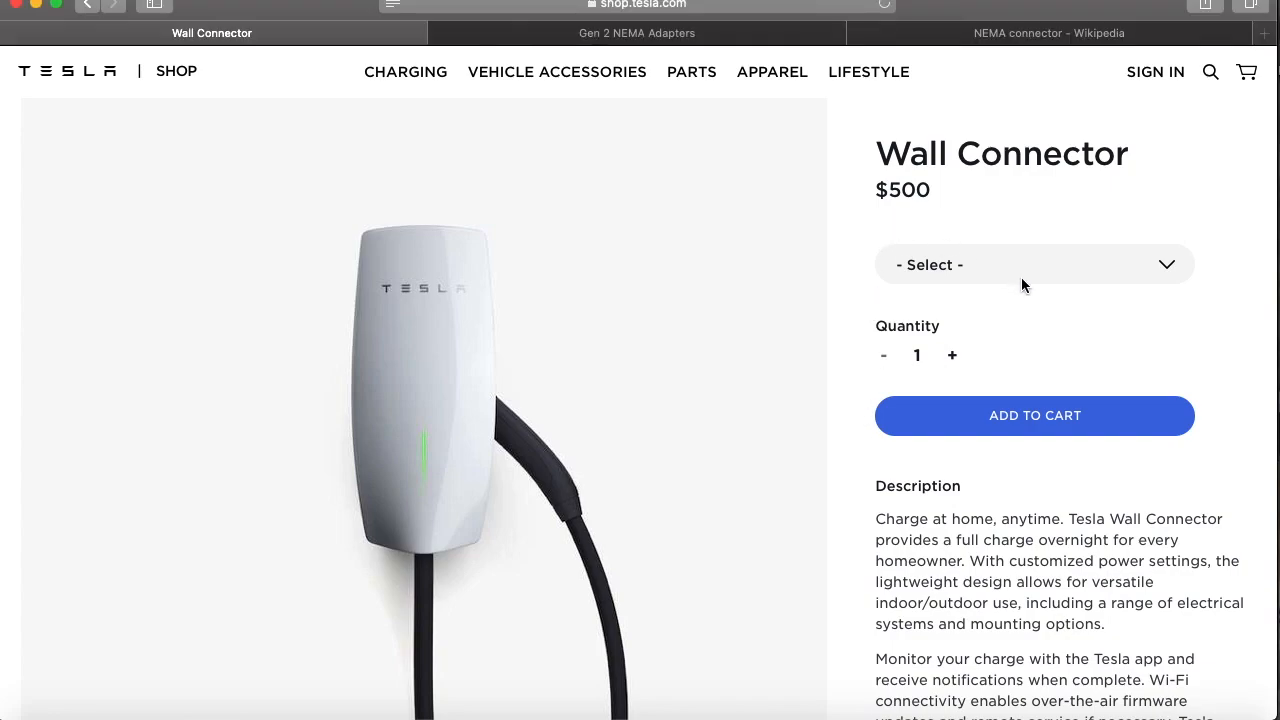
Pick the 8.5' cable for the Wall Connector and review its Description and Features
{"action": "left_click", "coordinate": [1034, 264]}
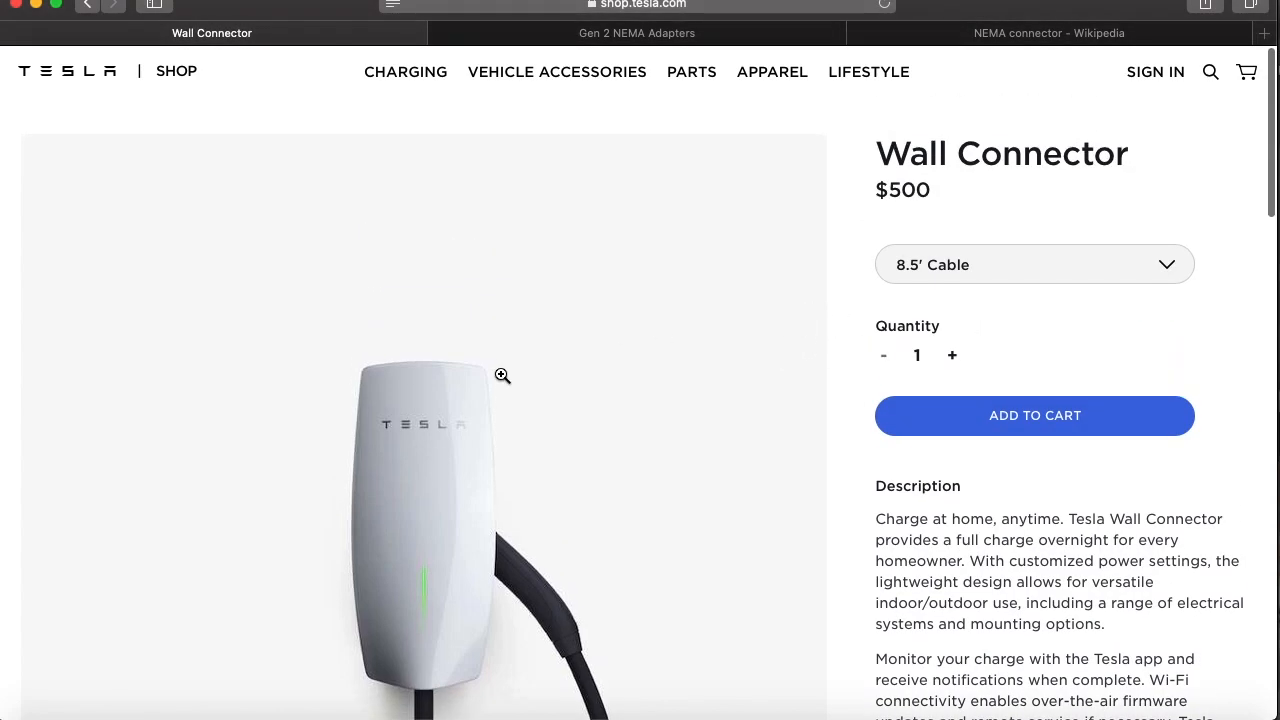
{"action": "scroll", "scroll_direction": "down", "scroll_amount": 3}
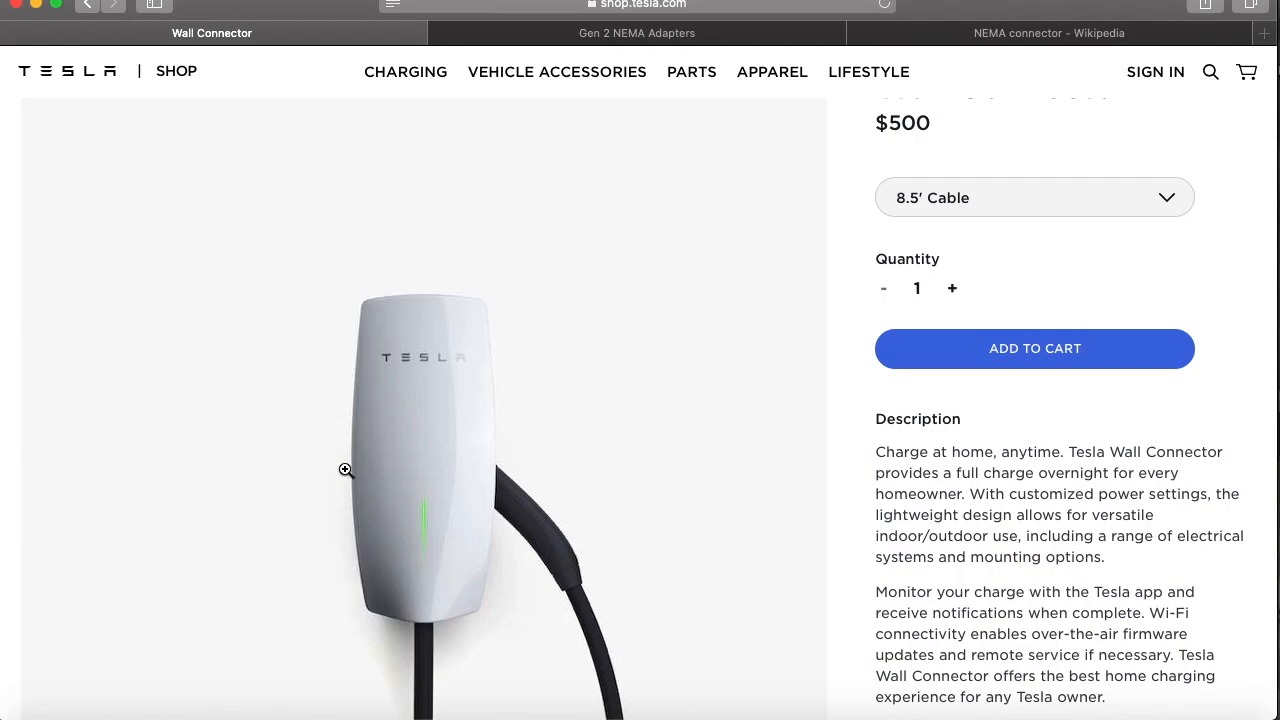
{"action": "scroll", "scroll_direction": "down", "scroll_amount": 3}
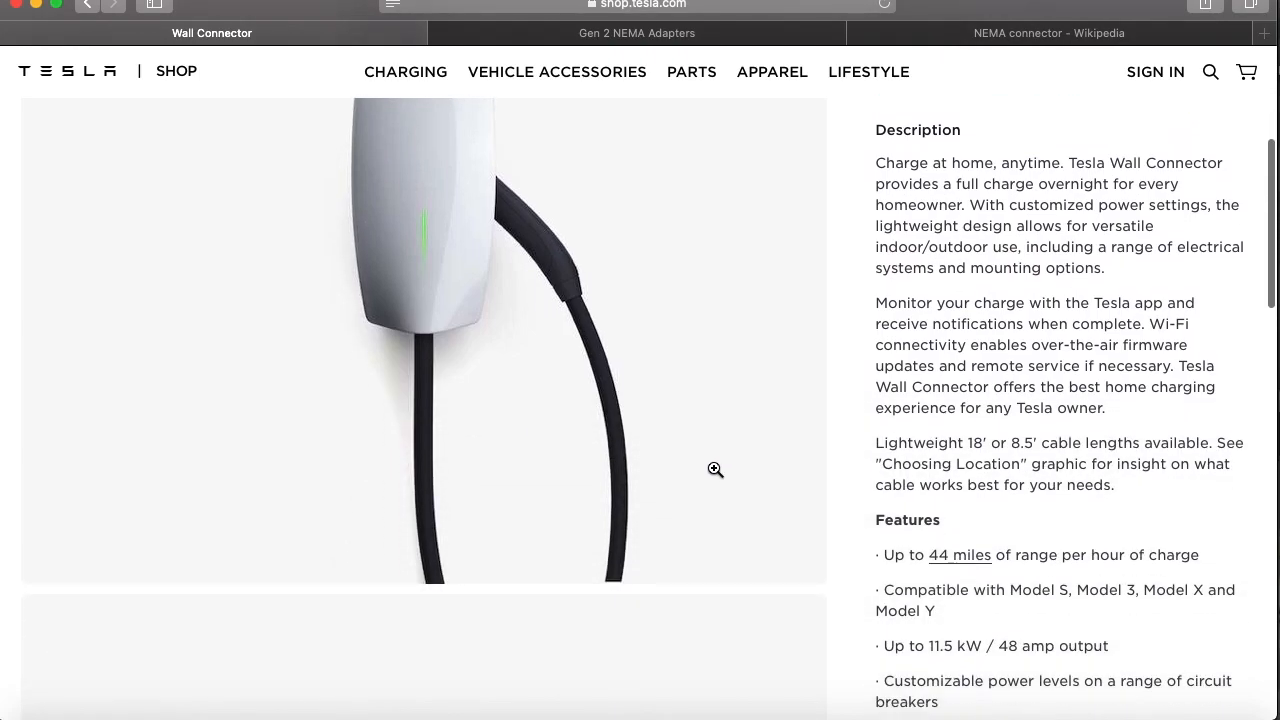
{"action": "scroll", "scroll_direction": "down", "scroll_amount": 3}
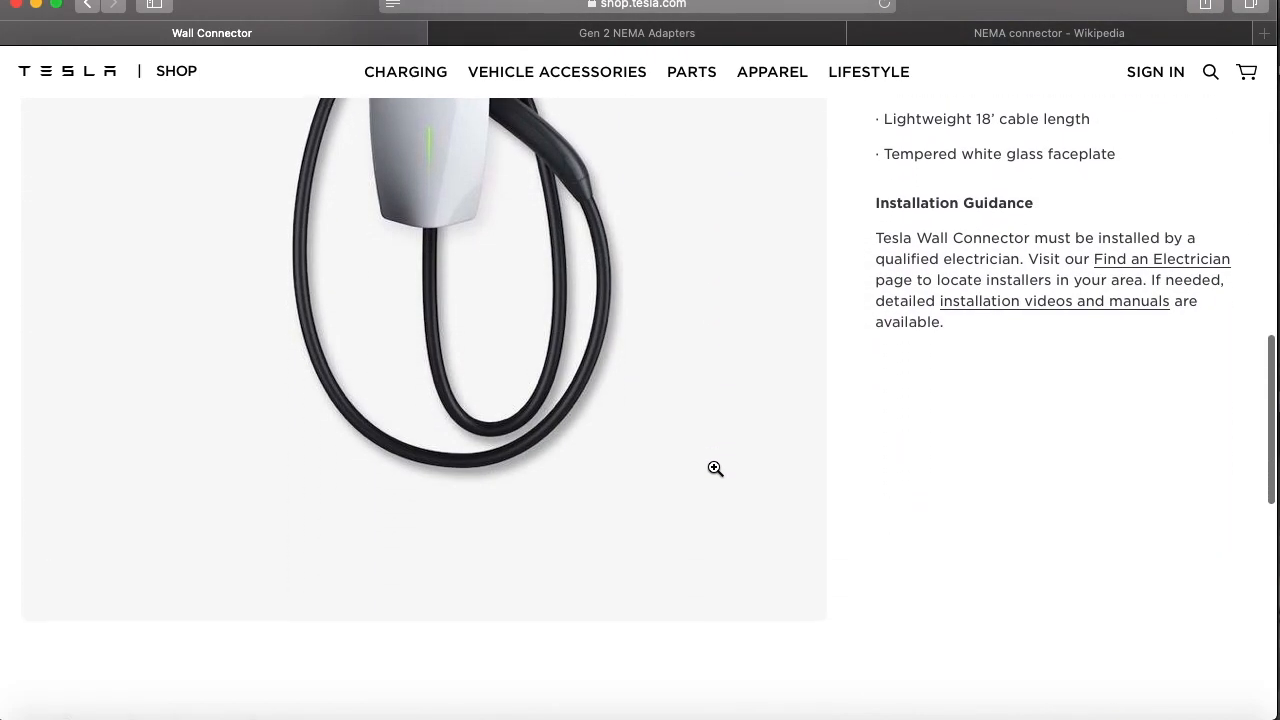
{"action": "scroll", "scroll_direction": "up", "scroll_amount": 3}
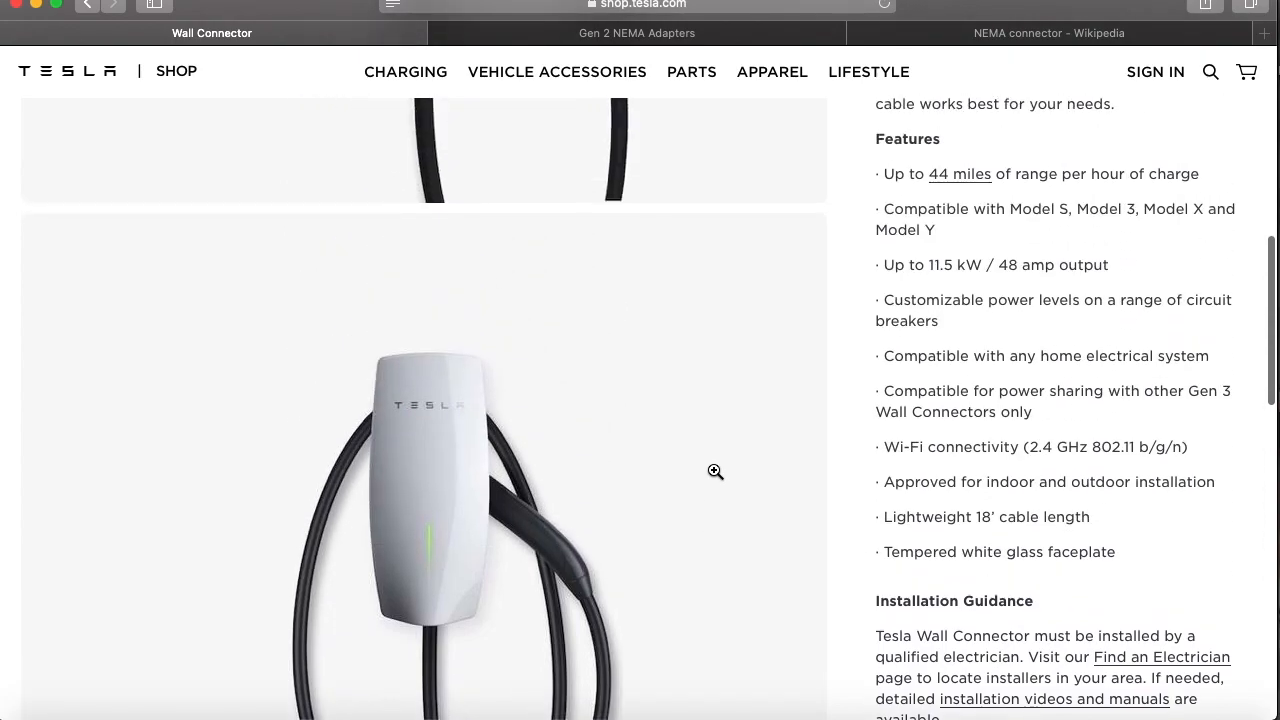
{"action": "scroll", "scroll_direction": "up", "scroll_amount": 3}
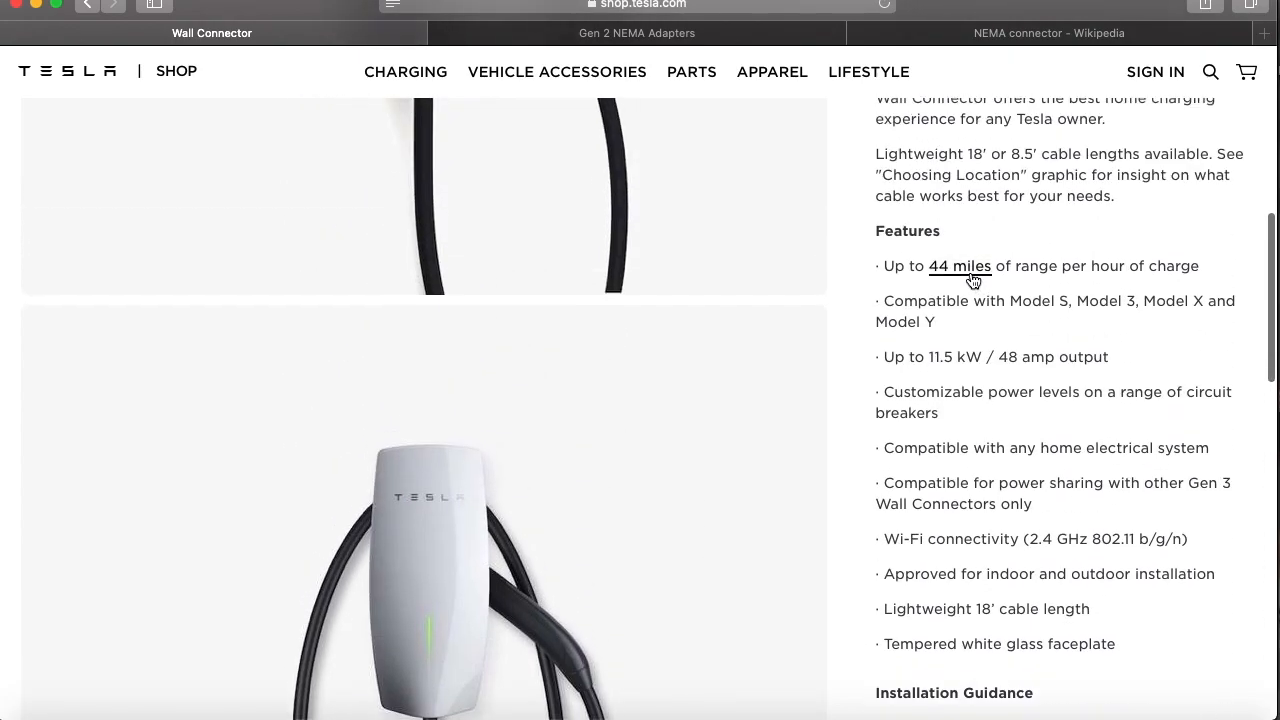
{"action": "mouse_move", "coordinate": [959, 266]}
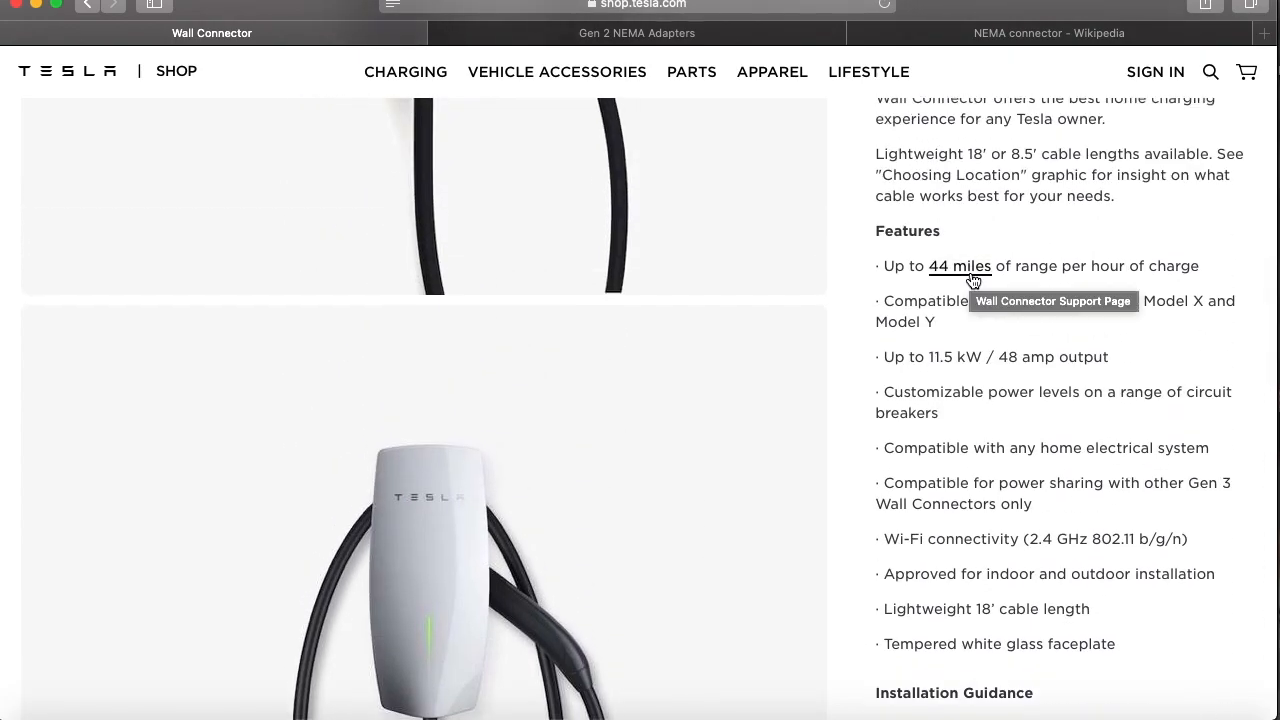
{"action": "mouse_move", "coordinate": [1055, 360]}
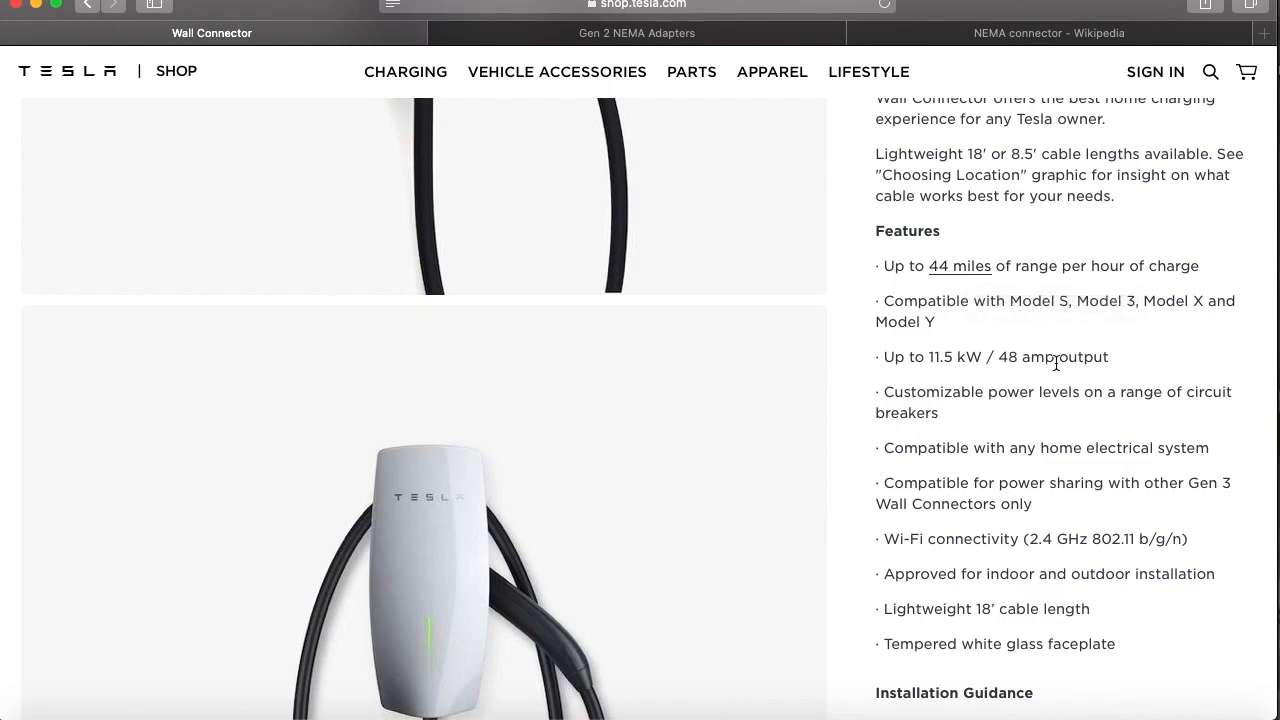
{"action": "scroll", "scroll_direction": "down", "scroll_amount": 3}
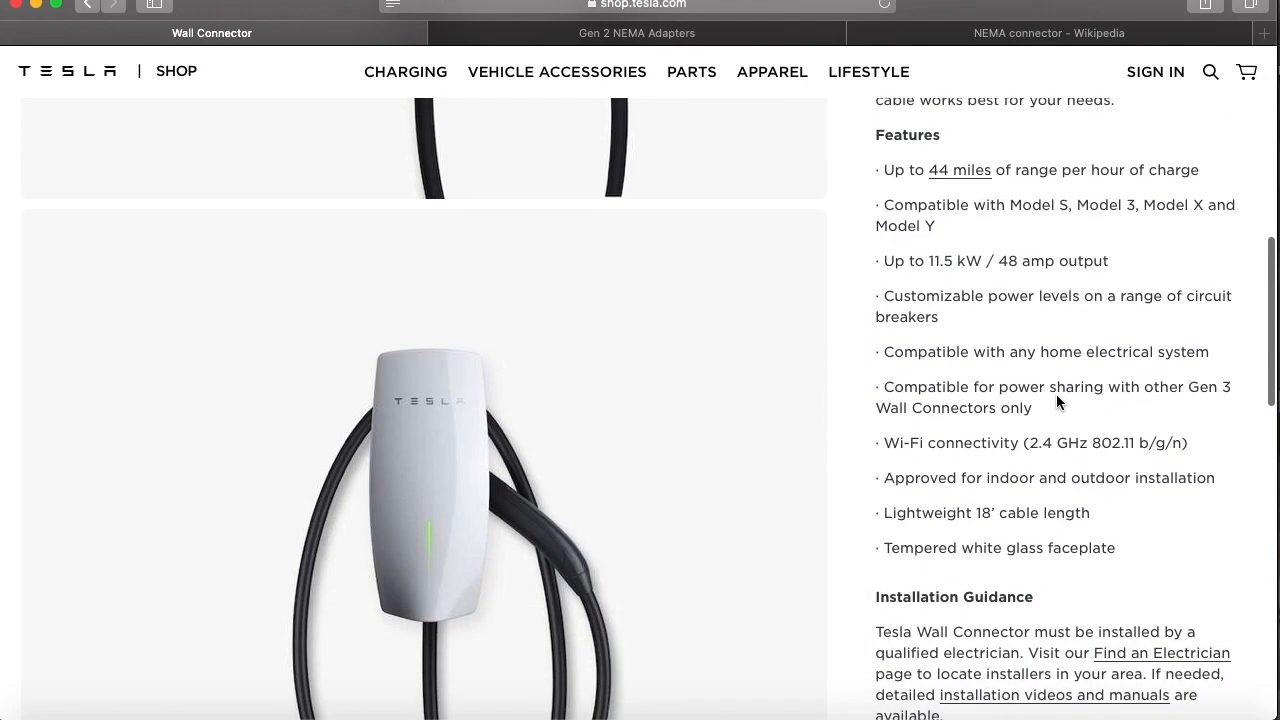
{"action": "scroll", "scroll_direction": "down", "scroll_amount": 3}
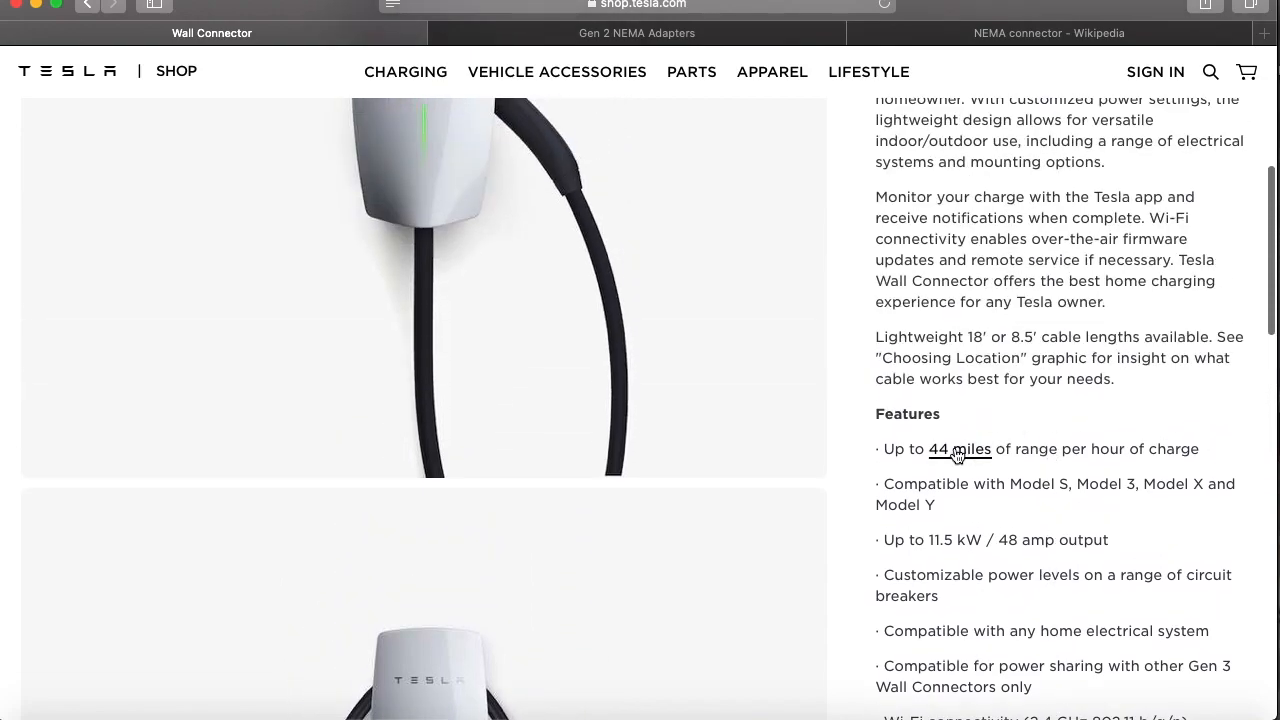
Open the Wall Connector support page and scroll to the charge-speed-by-breaker-size table
{"action": "left_click", "coordinate": [476, 33]}
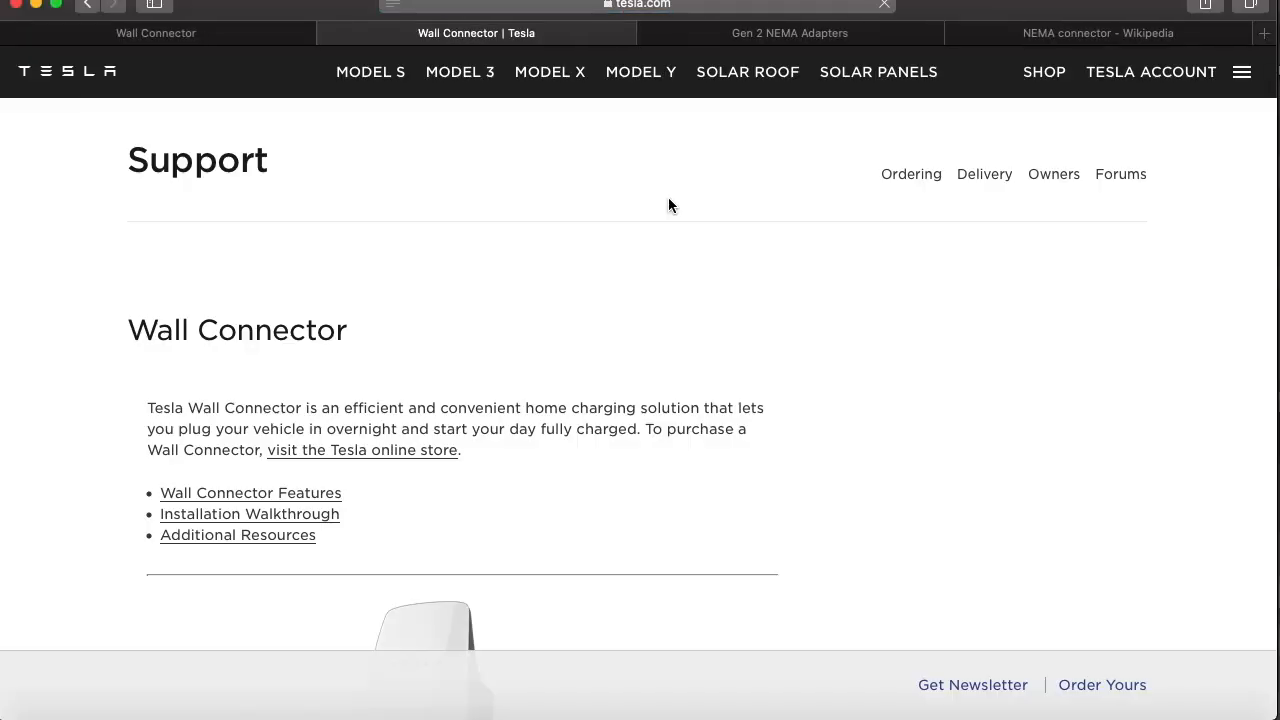
{"action": "scroll", "scroll_direction": "down", "scroll_amount": 3}
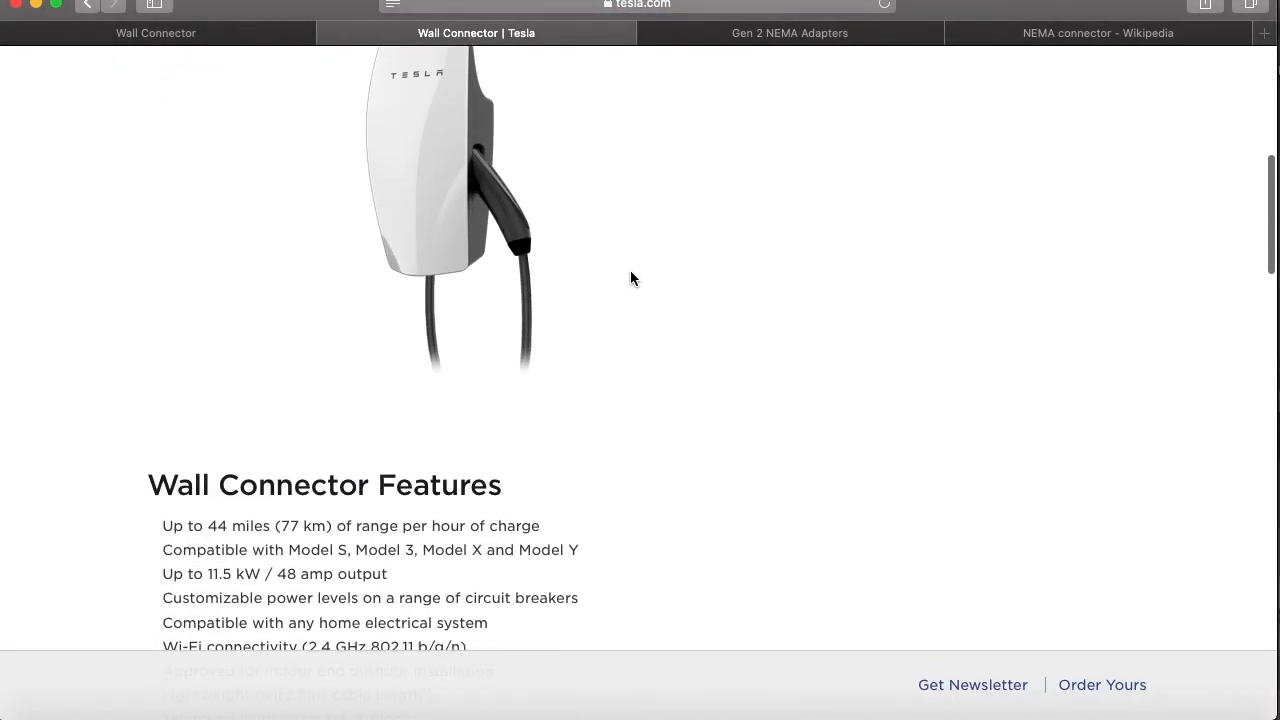
{"action": "scroll", "scroll_direction": "down", "scroll_amount": 3}
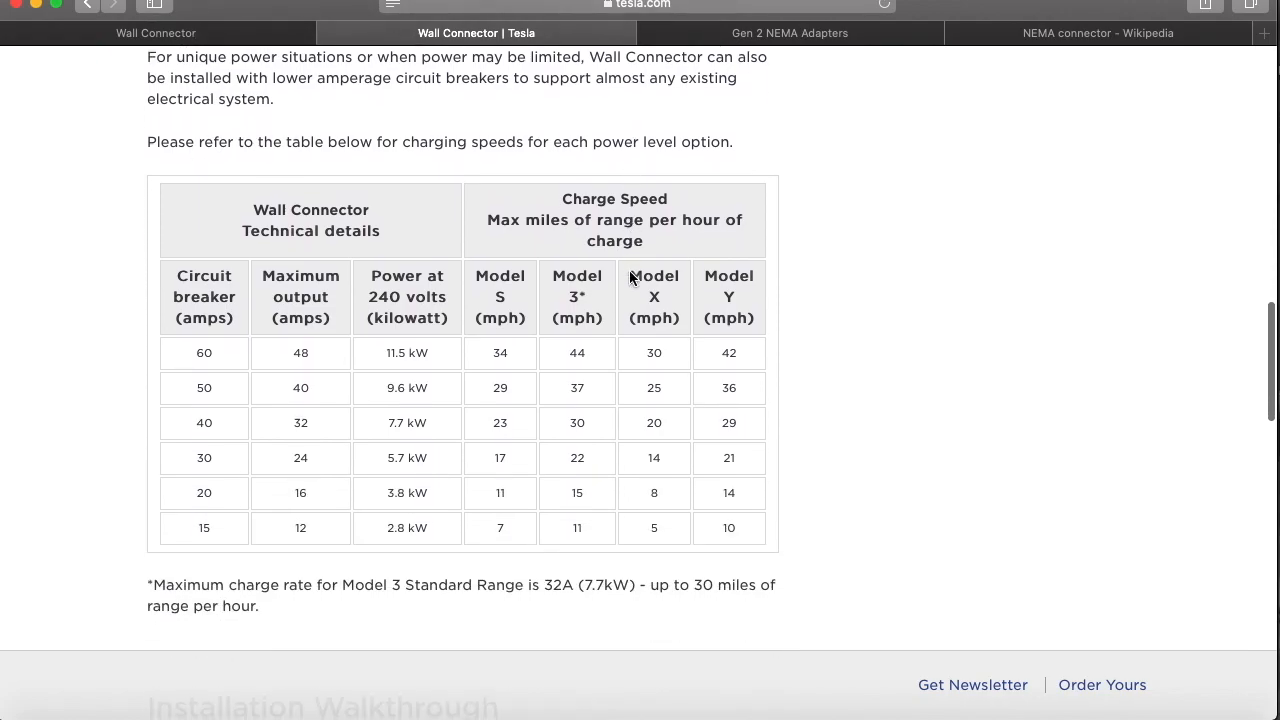
{"action": "scroll", "scroll_direction": "down", "scroll_amount": 3}
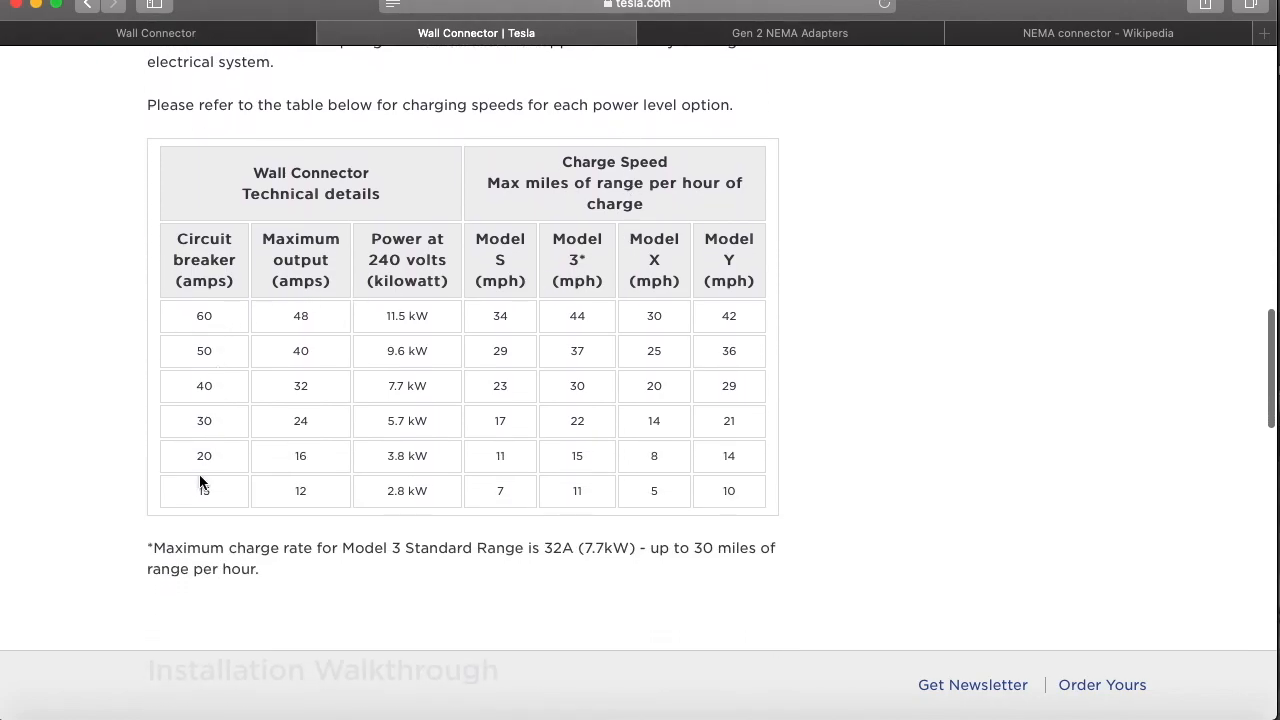
{"action": "mouse_move", "coordinate": [434, 337]}
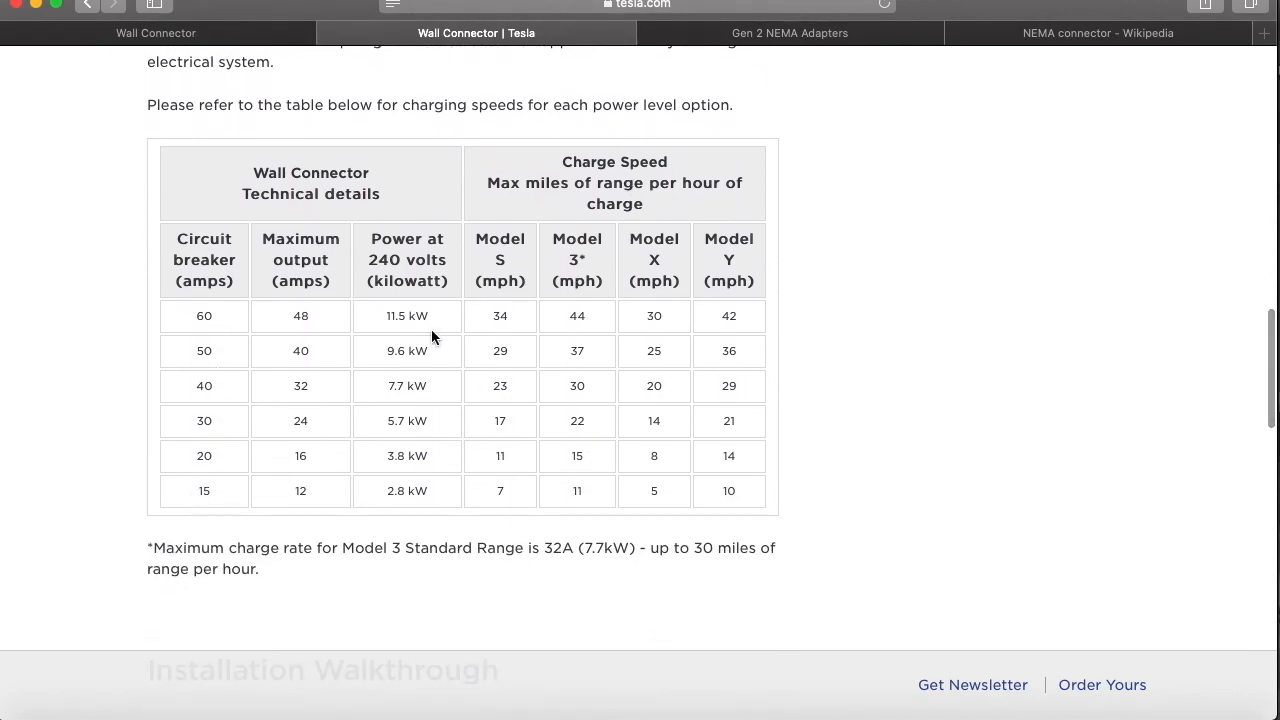
{"action": "mouse_move", "coordinate": [751, 397]}
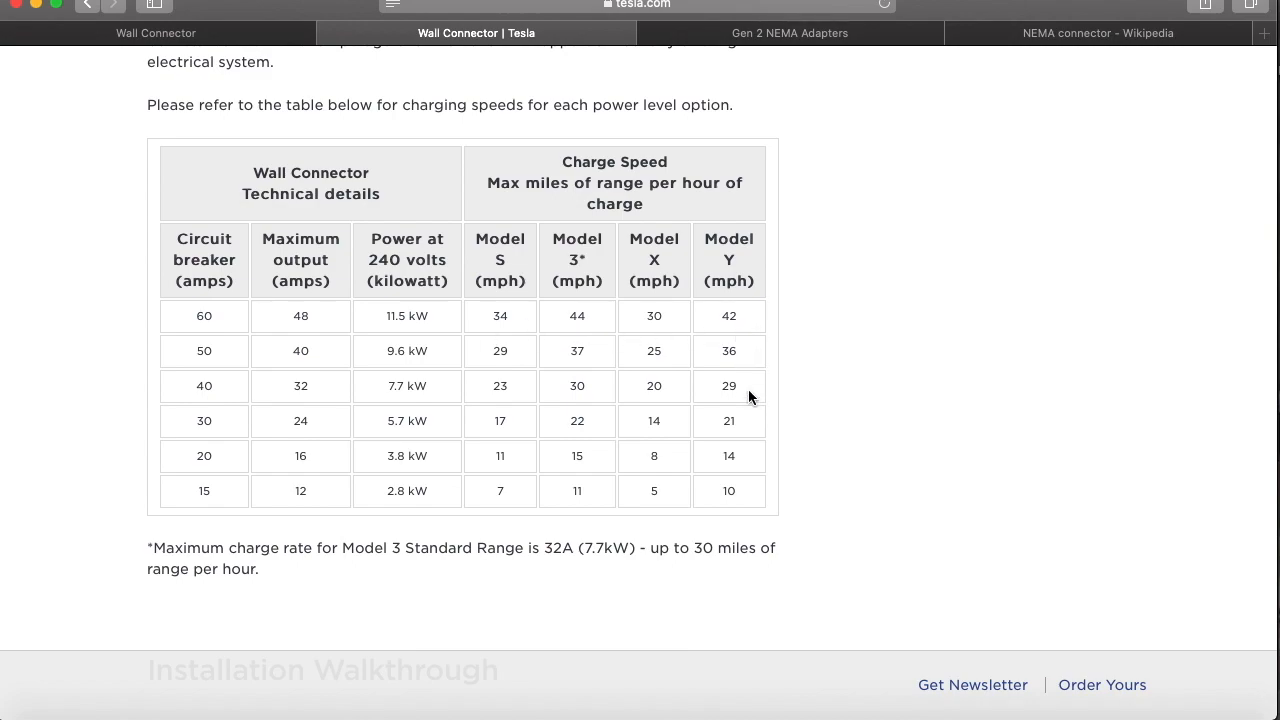
{"action": "mouse_move", "coordinate": [756, 388]}
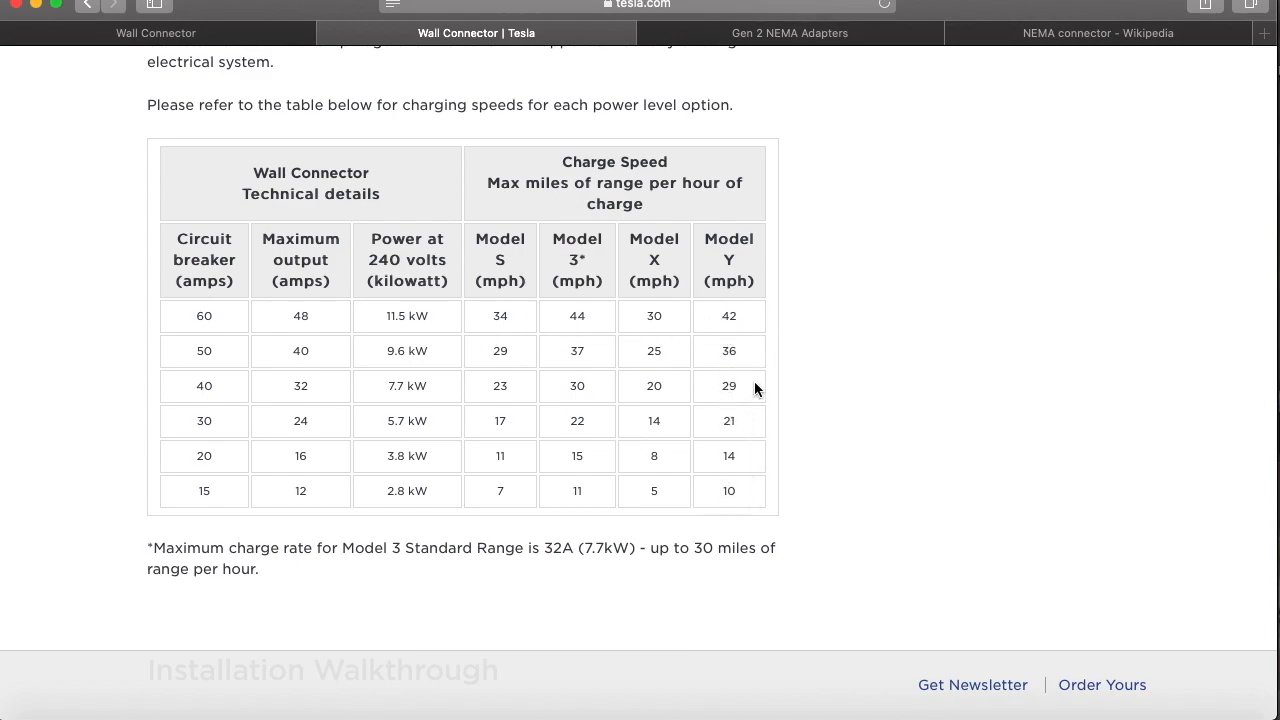
{"action": "mouse_move", "coordinate": [172, 516]}
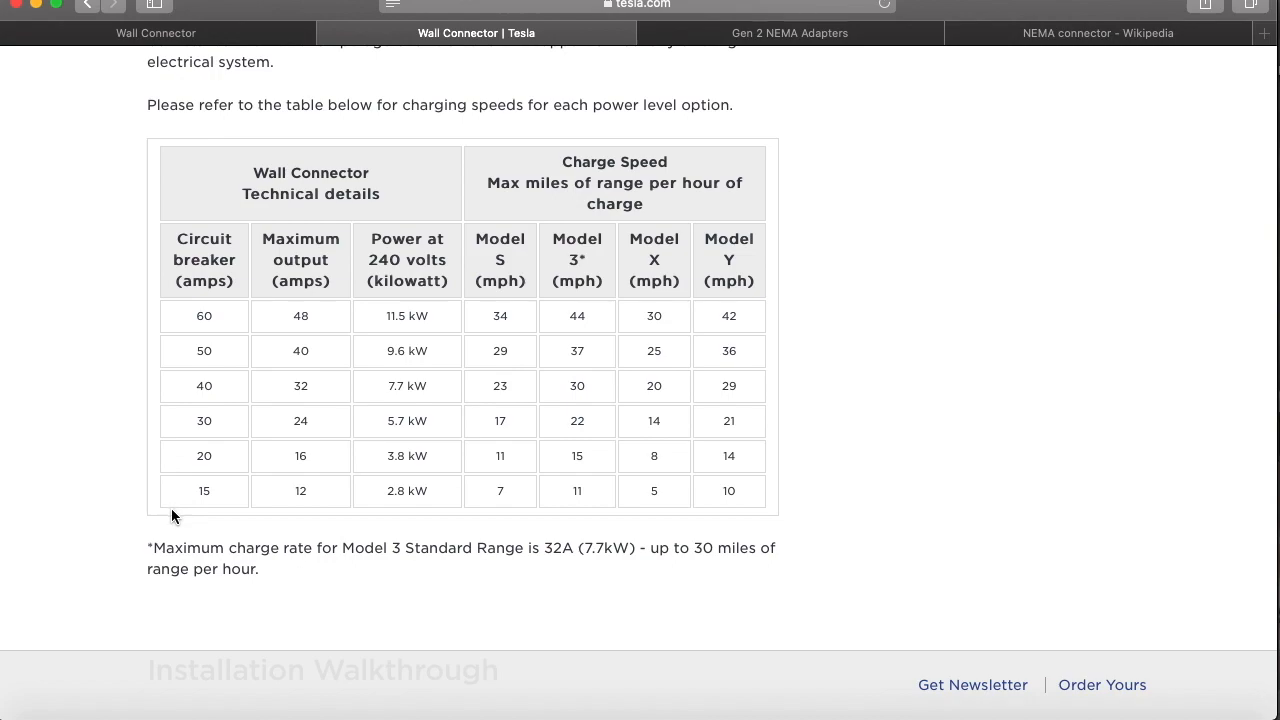